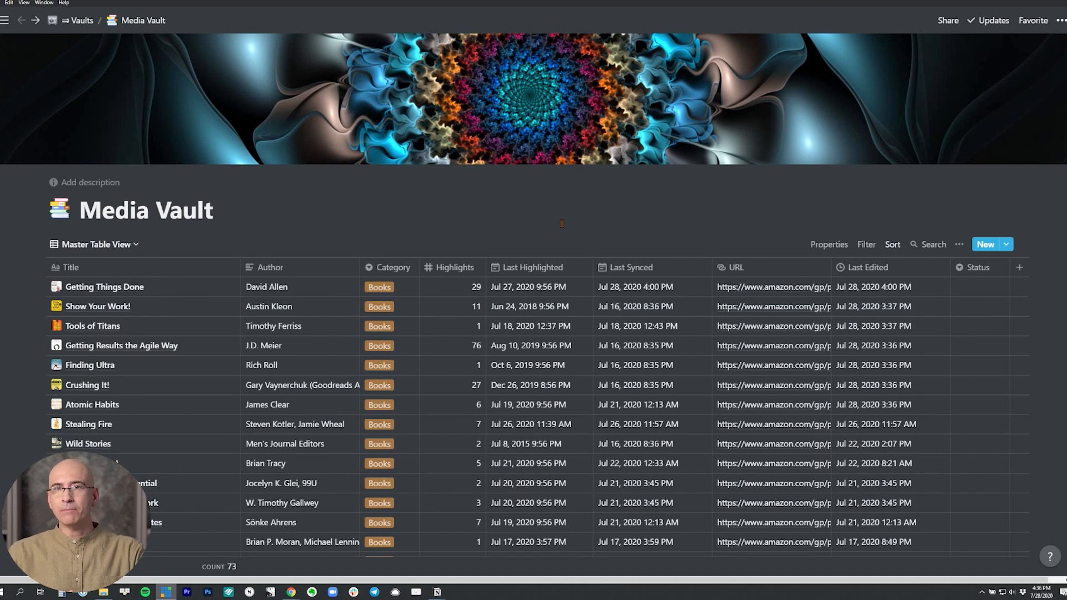
- Launch Airr from the AUDIO folder and open the MIND & MACHINE show page
{"action": "scroll", "scroll_direction": "down", "scroll_amount": 3}
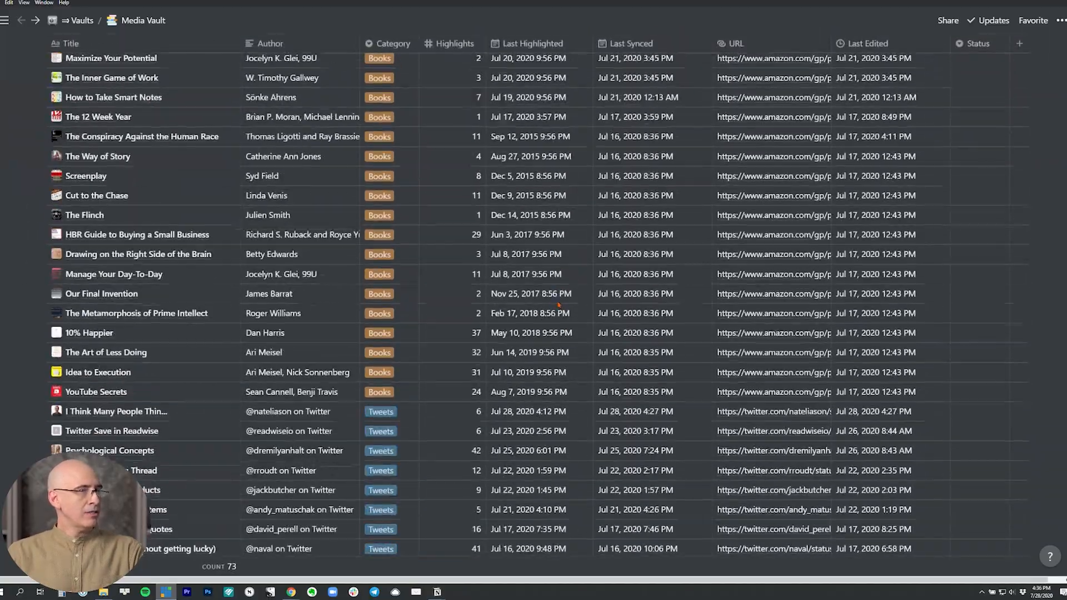
{"action": "scroll", "scroll_direction": "up", "scroll_amount": 3}
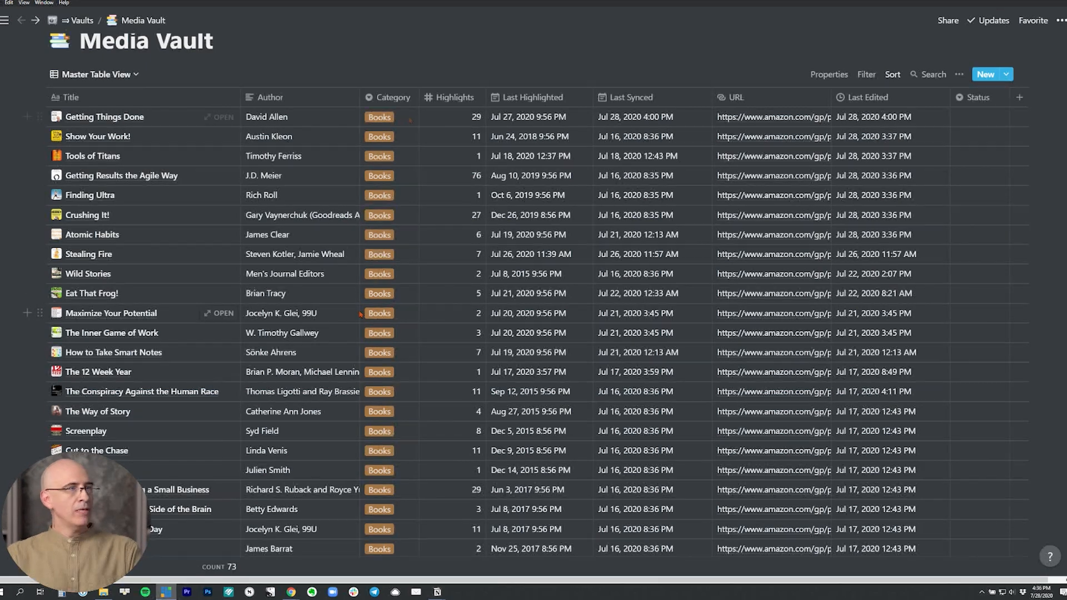
{"action": "mouse_move", "coordinate": [408, 118]}
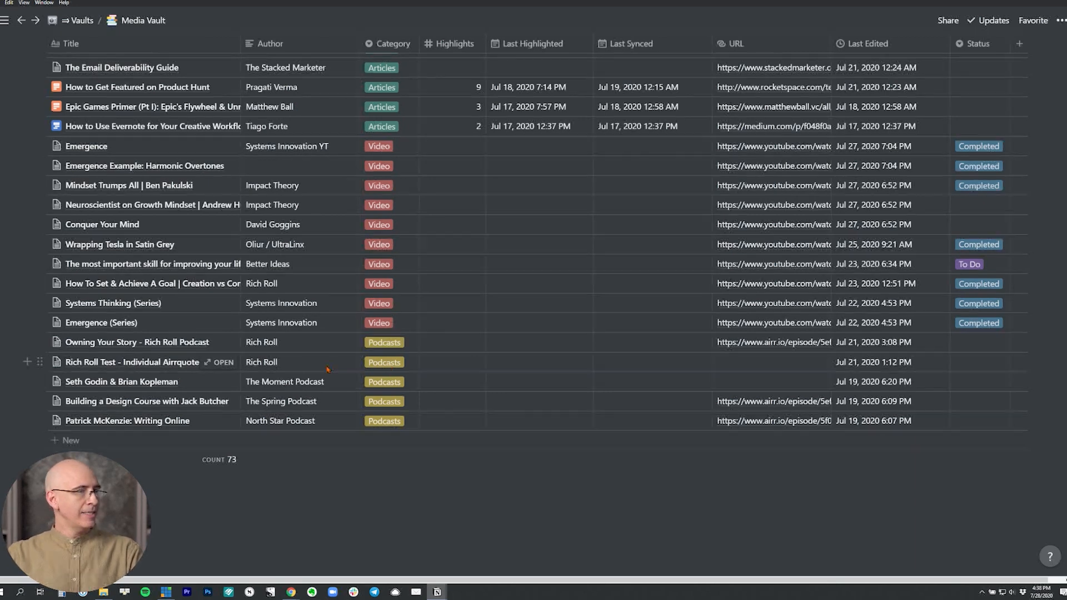
{"action": "mouse_move", "coordinate": [343, 397]}
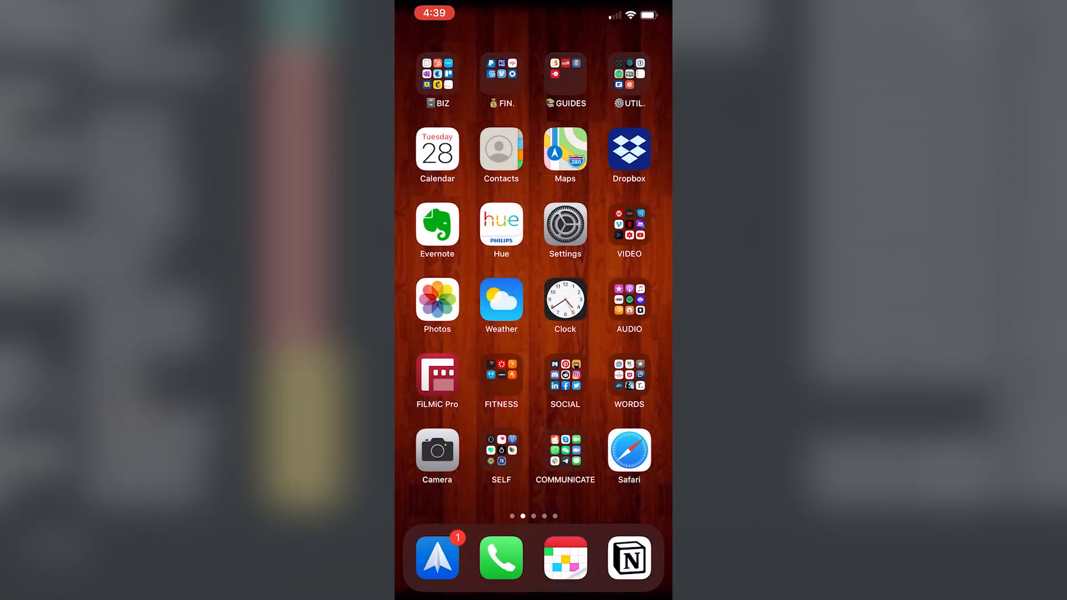
{"action": "left_click", "coordinate": [627, 300]}
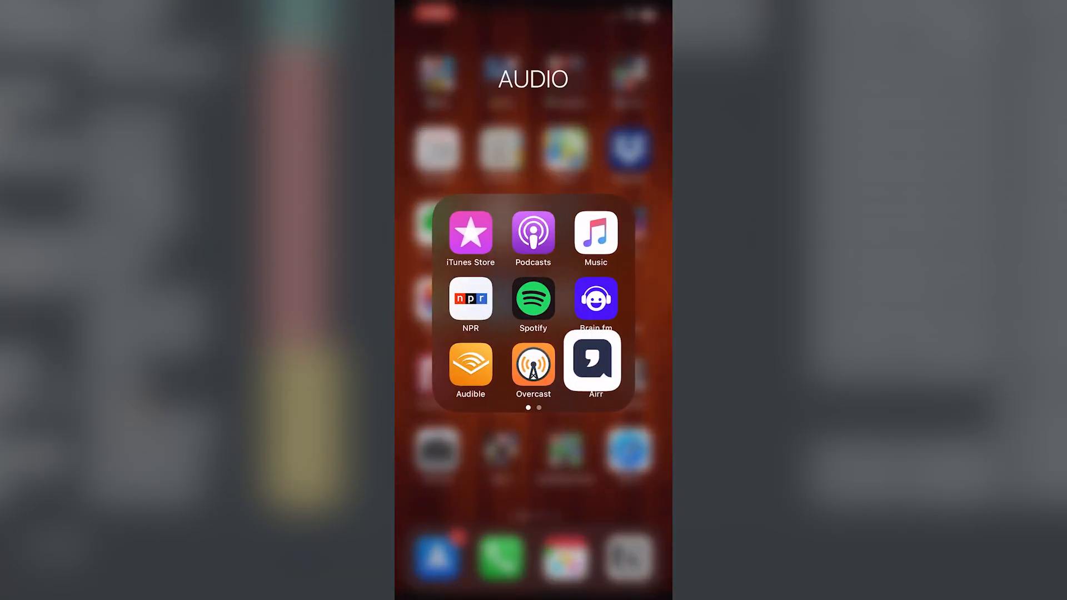
{"action": "left_click", "coordinate": [592, 360]}
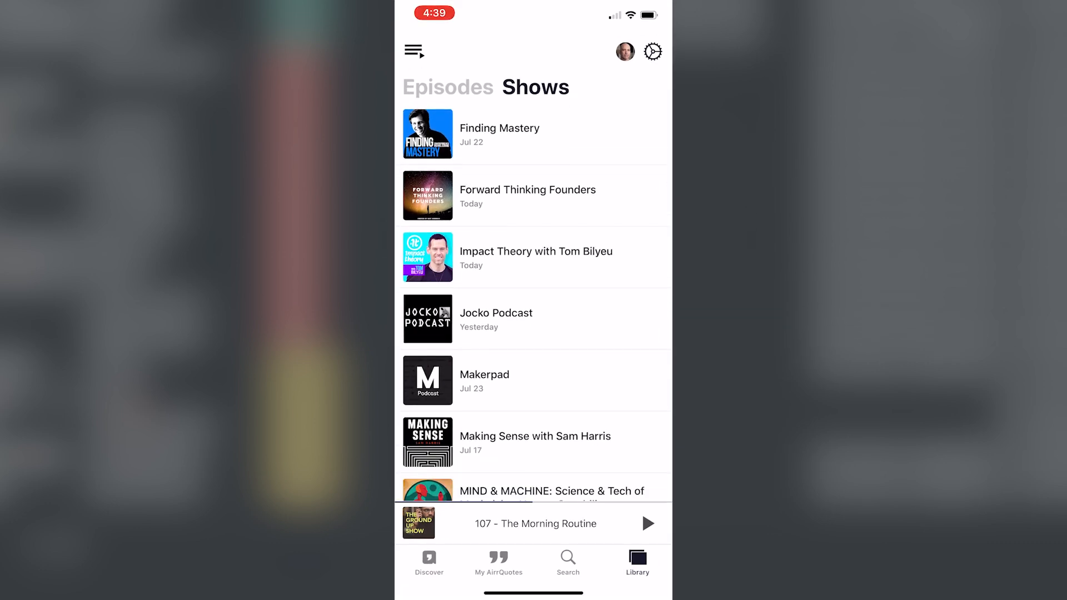
{"action": "scroll", "scroll_direction": "down", "scroll_amount": 3}
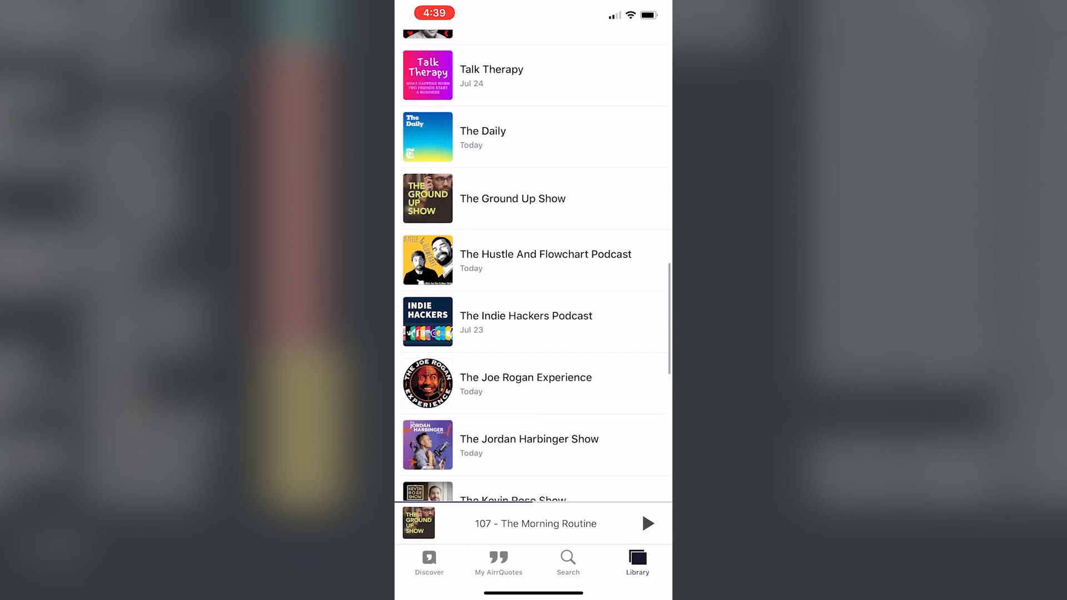
{"action": "scroll", "scroll_direction": "down", "scroll_amount": 3}
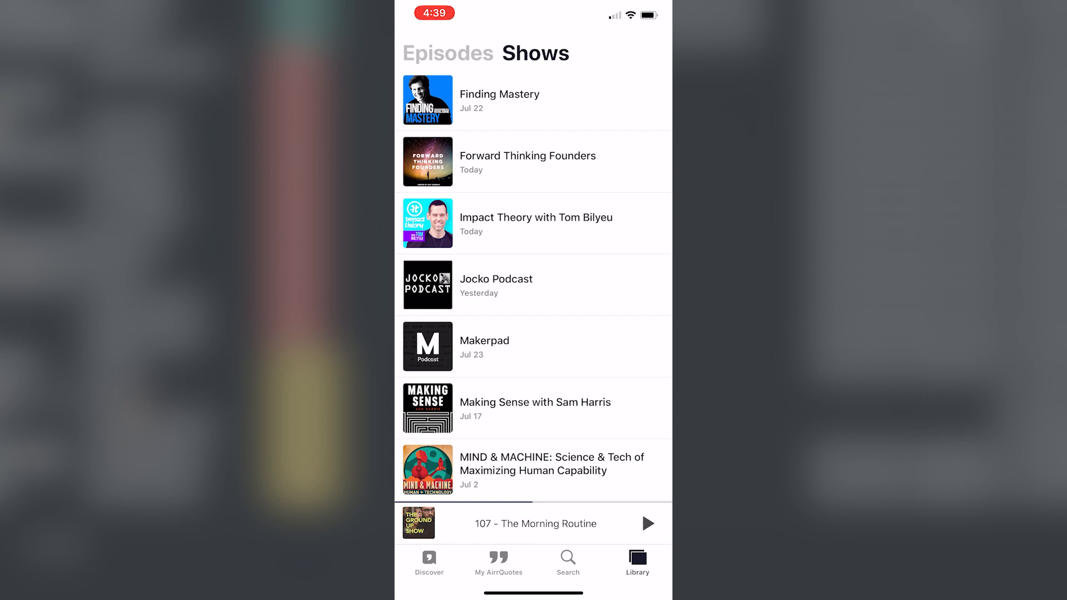
{"action": "scroll", "scroll_direction": "down", "scroll_amount": 3}
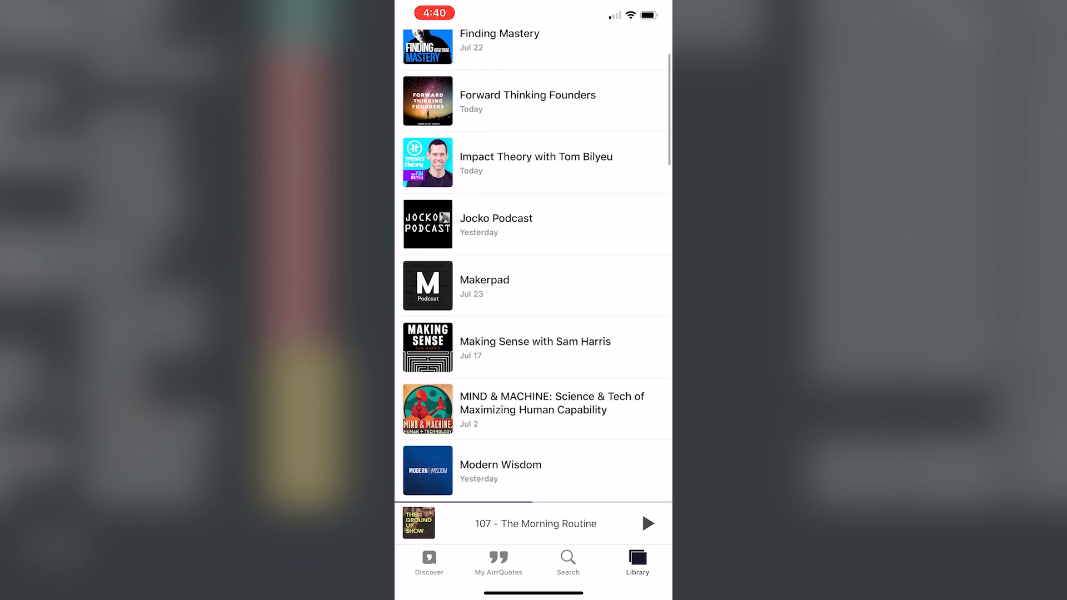
{"action": "left_click", "coordinate": [552, 408]}
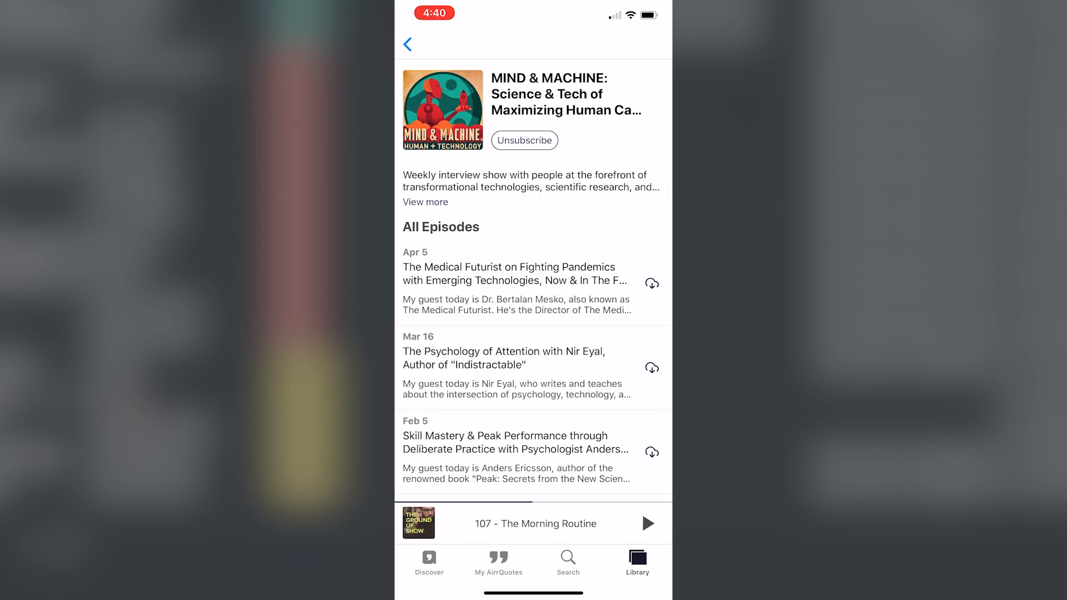
- Download the Apr 5 Medical Futurist episode, review Downloaded episodes, and open the playing episode
{"action": "left_click", "coordinate": [651, 283]}
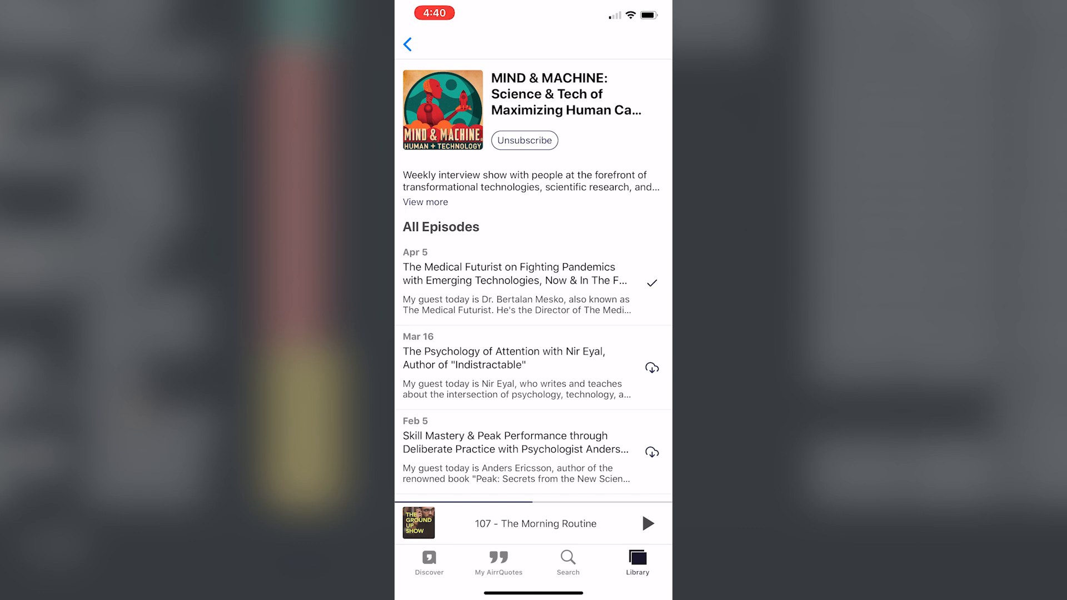
{"action": "left_click", "coordinate": [408, 44]}
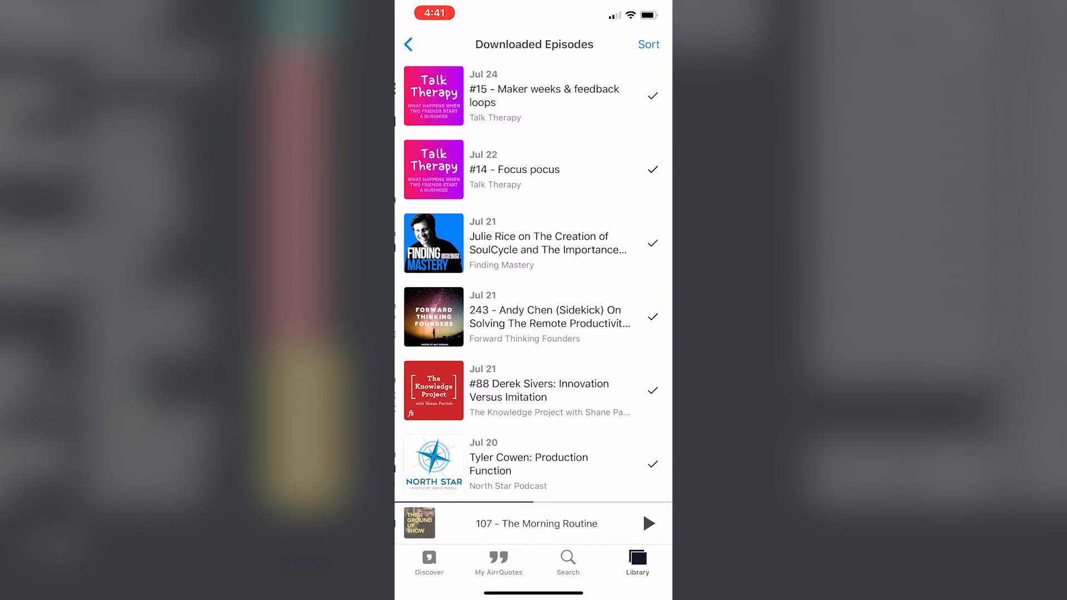
{"action": "scroll", "scroll_direction": "down", "scroll_amount": 3}
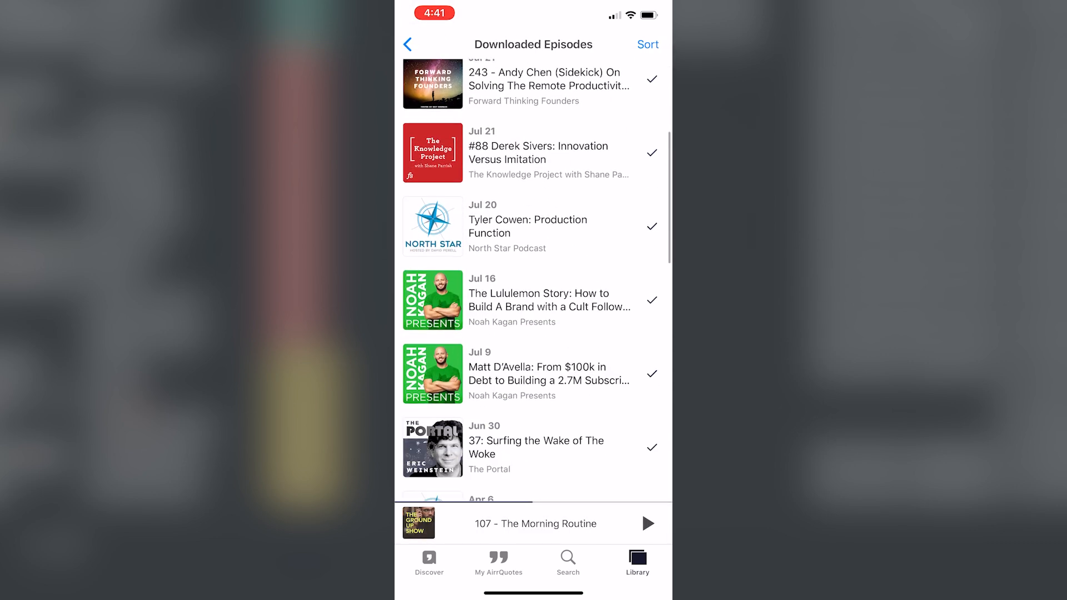
{"action": "scroll", "scroll_direction": "down", "scroll_amount": 3}
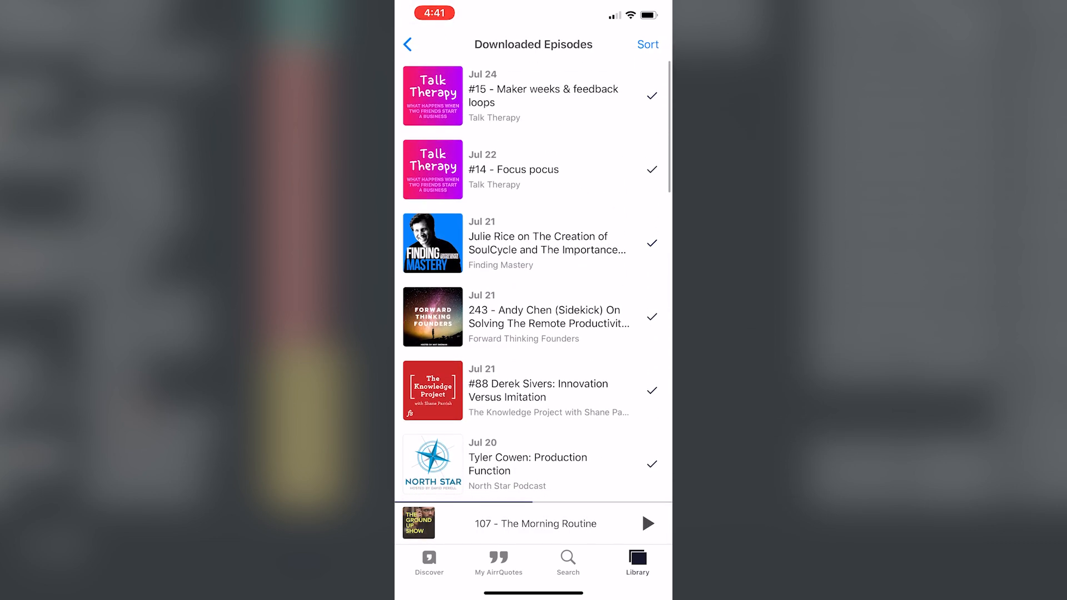
{"action": "left_click", "coordinate": [407, 44]}
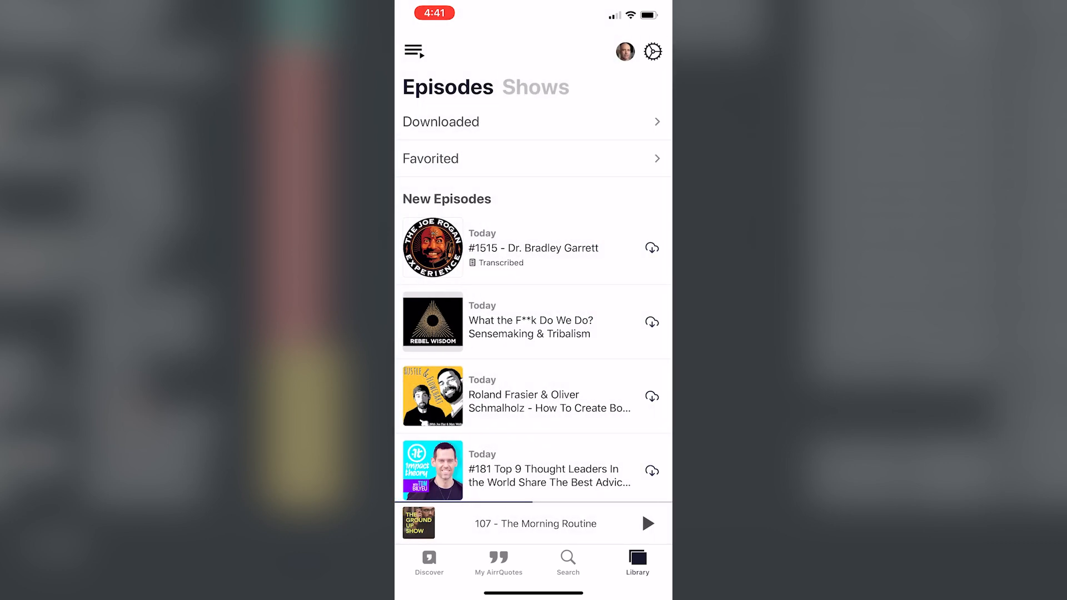
{"action": "left_click", "coordinate": [534, 87]}
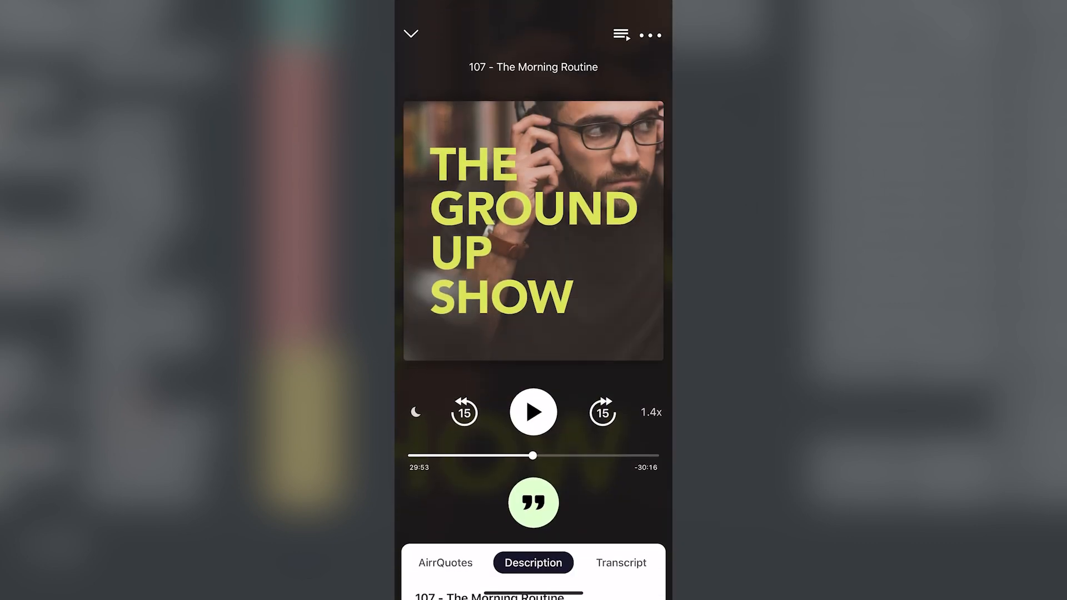
- Give the episode's saved AirrQuote the note 'Saved Example - note or title'
{"action": "left_click", "coordinate": [533, 412]}
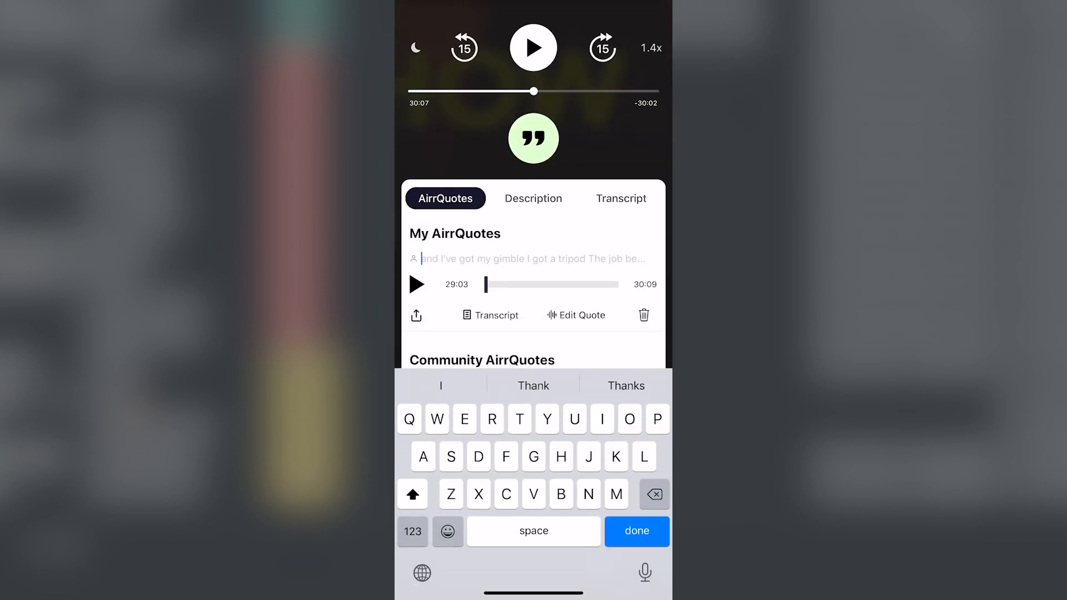
{"action": "type", "text": "Saved Example - note"}
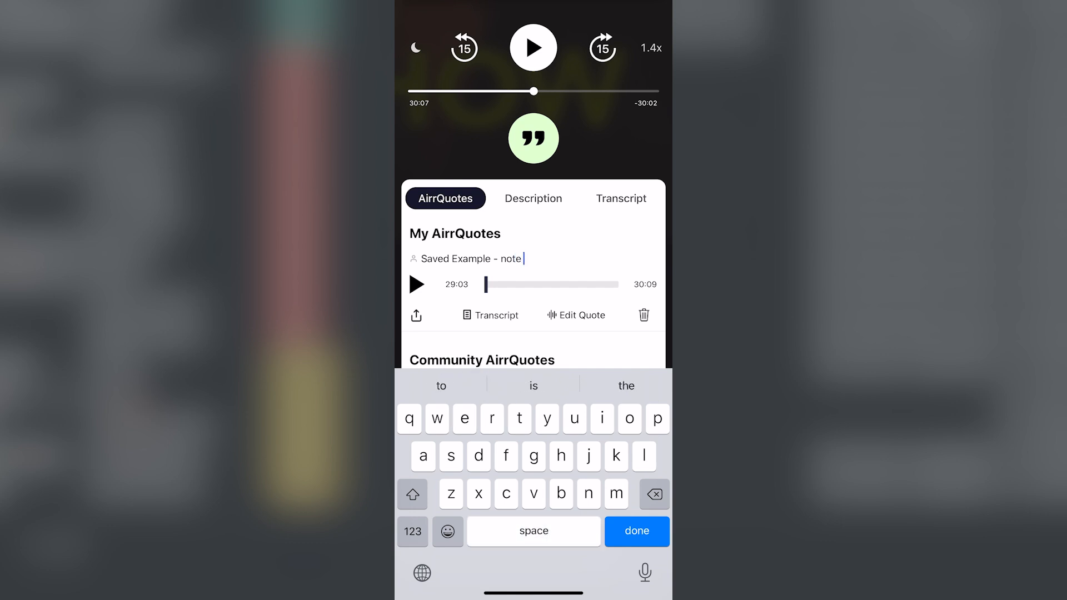
{"action": "type", "text": "or title"}
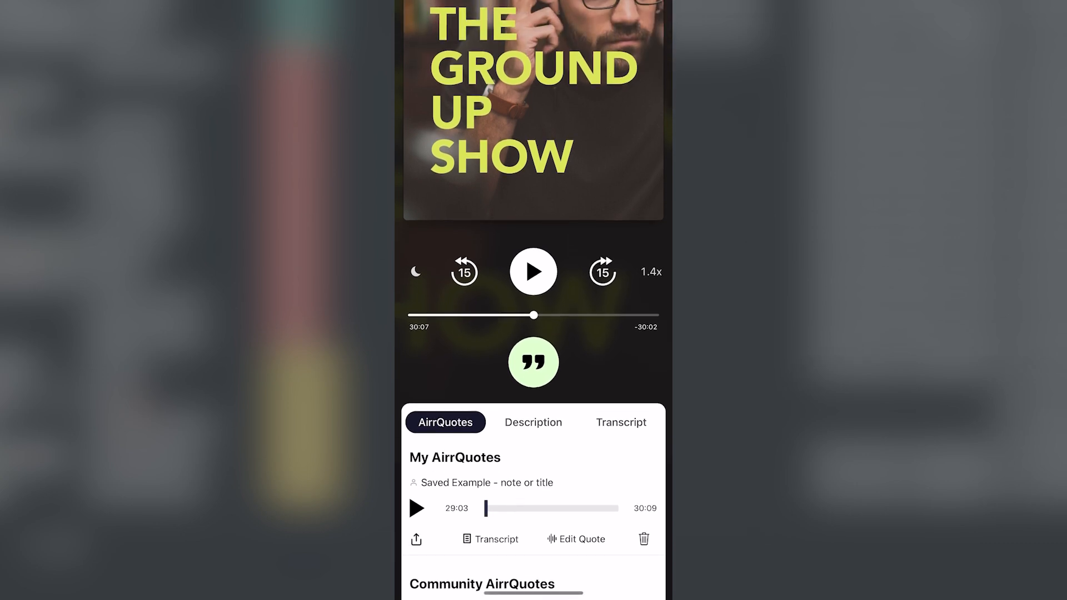
- Create a 38:59–39:41 AirrQuote titled 'Second Example' and view the transcript
{"action": "left_click", "coordinate": [533, 271]}
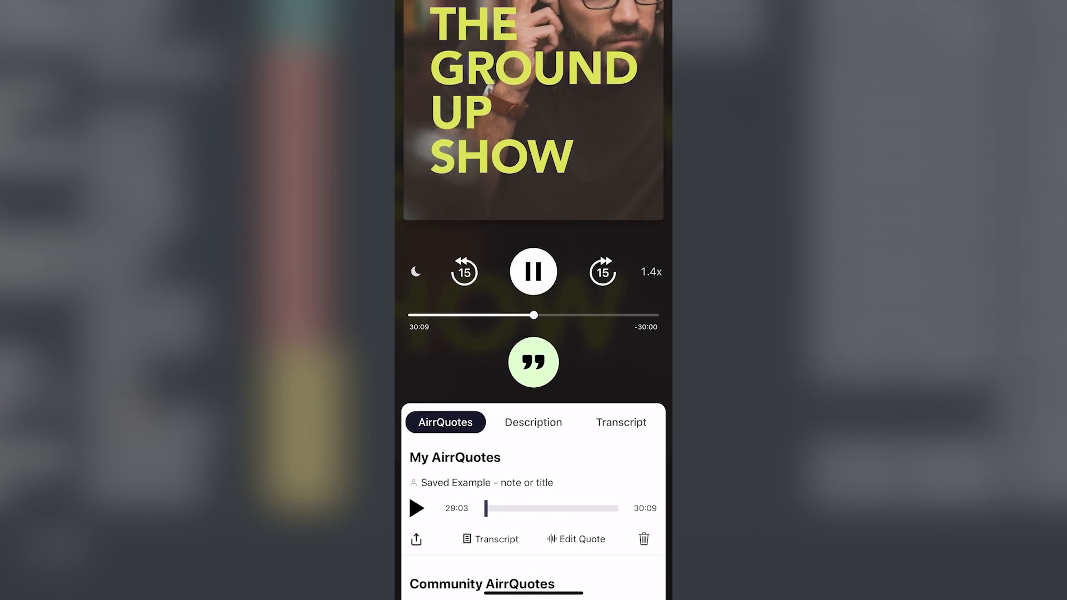
{"action": "left_click_drag", "start_coordinate": [536, 315], "coordinate": [573, 315]}
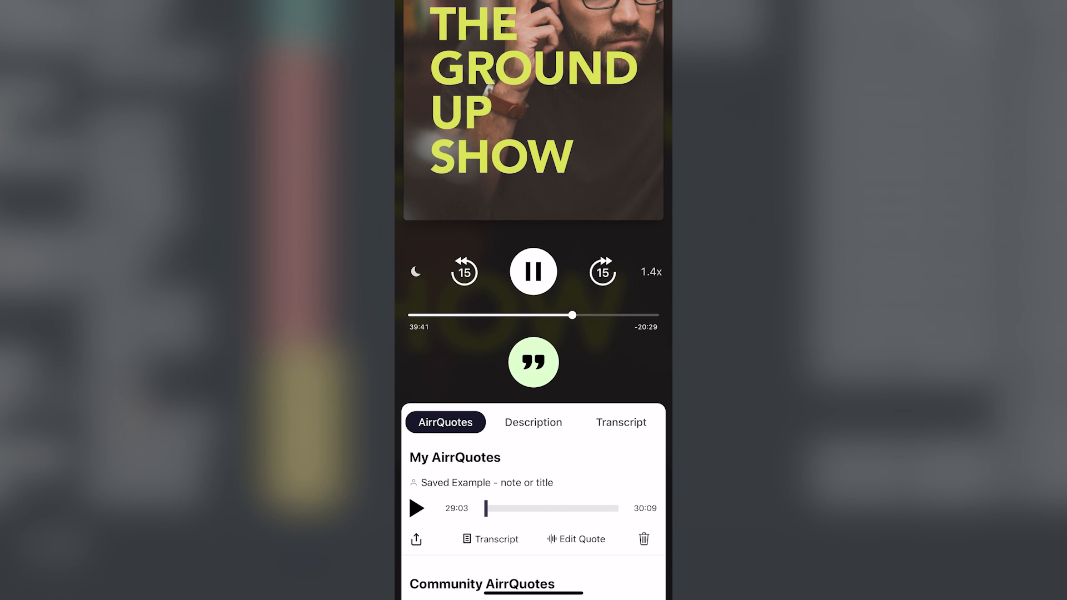
{"action": "left_click", "coordinate": [533, 362]}
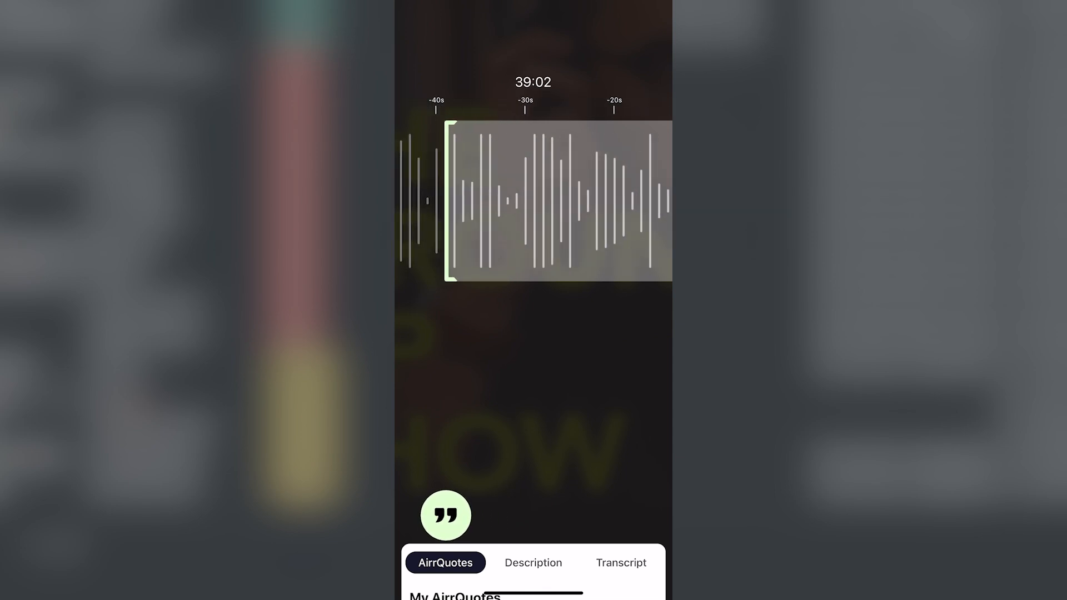
{"action": "left_click_drag", "start_coordinate": [517, 201], "coordinate": [612, 201]}
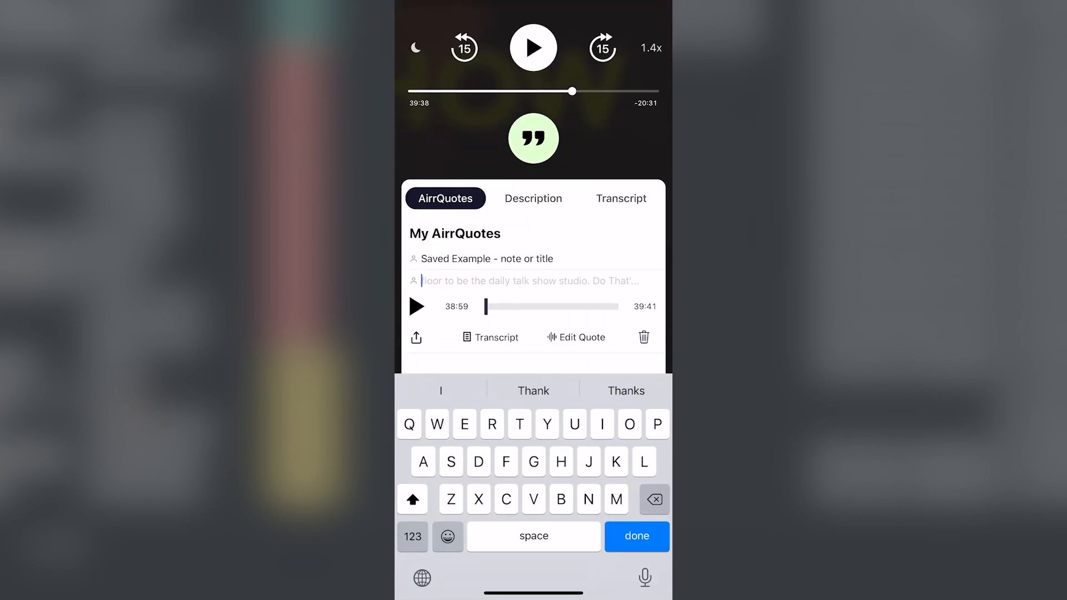
{"action": "type", "text": "Second Example"}
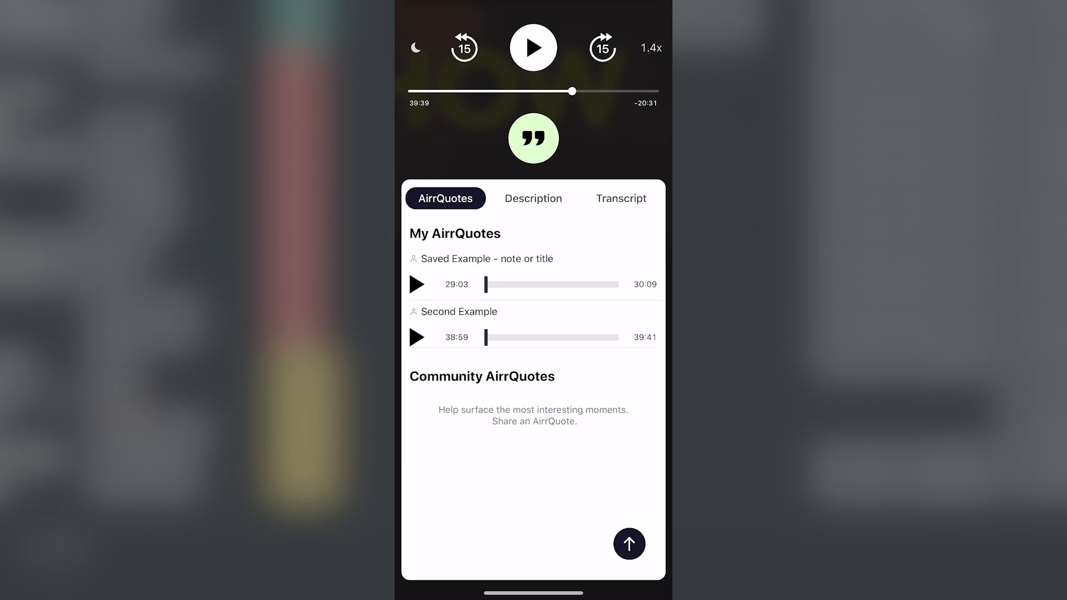
{"action": "left_click", "coordinate": [461, 312]}
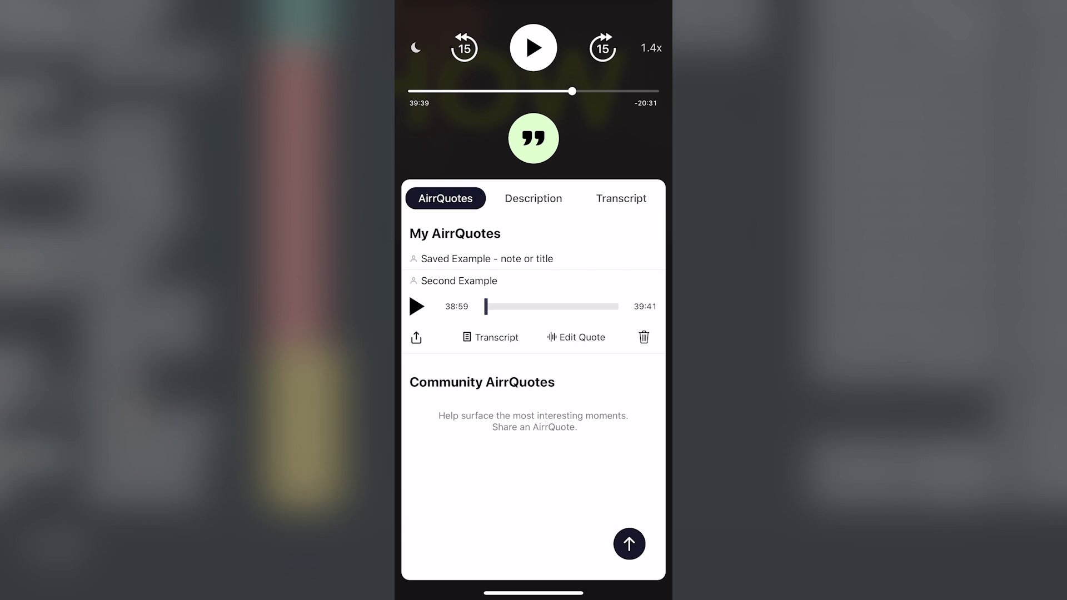
{"action": "left_click", "coordinate": [620, 198]}
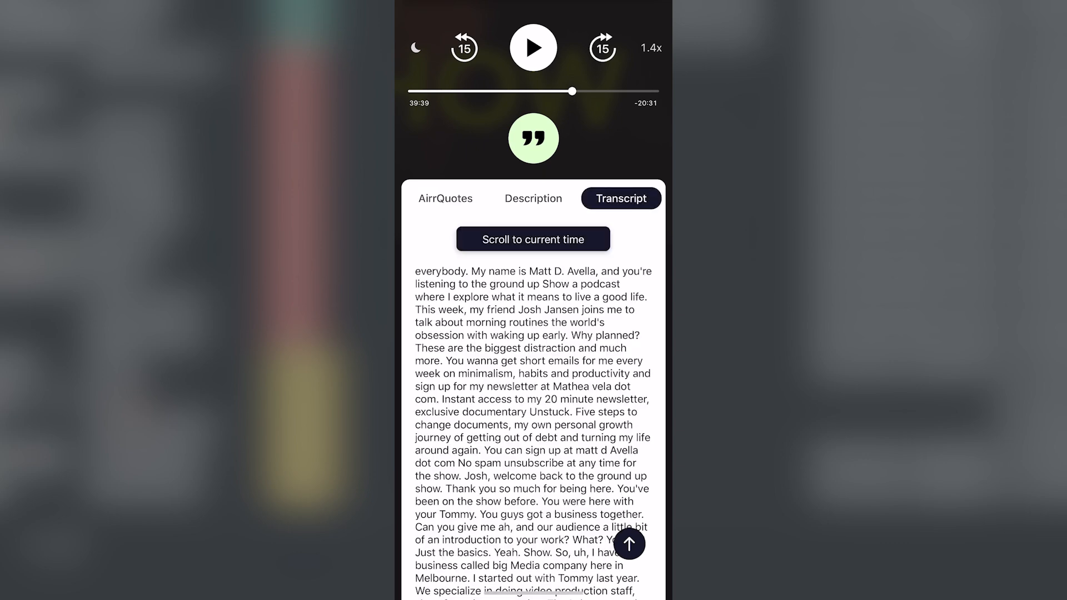
{"action": "left_click", "coordinate": [445, 198]}
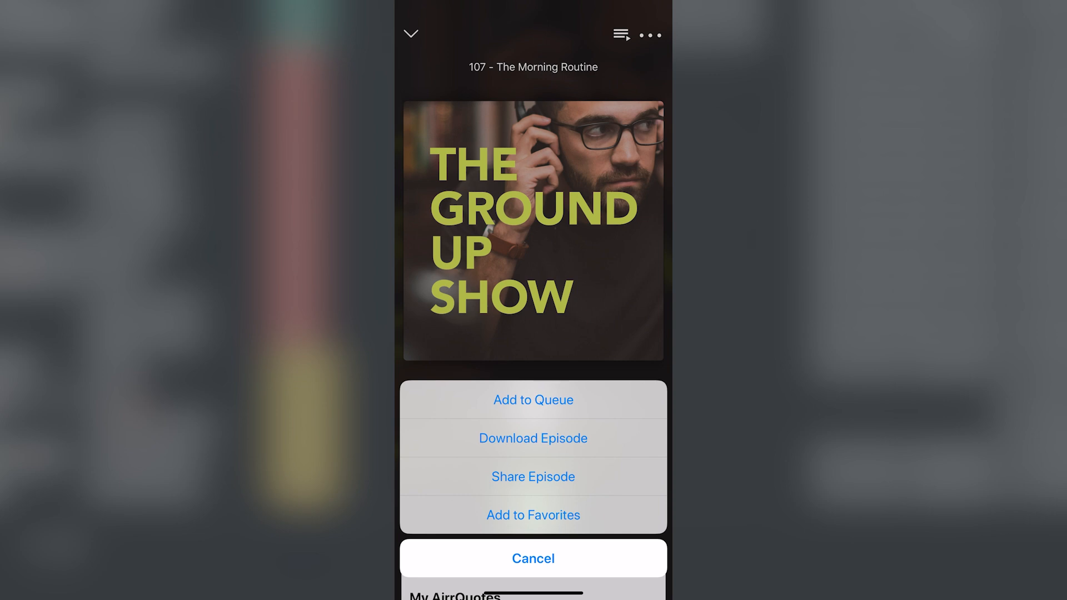
{"action": "left_click", "coordinate": [532, 559]}
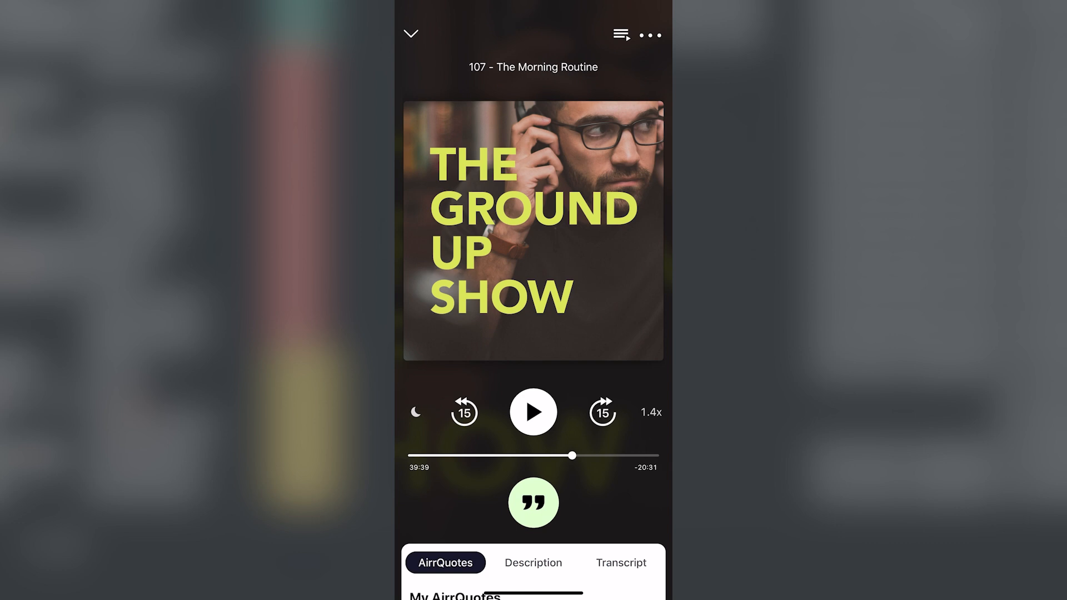
{"action": "left_click", "coordinate": [620, 562]}
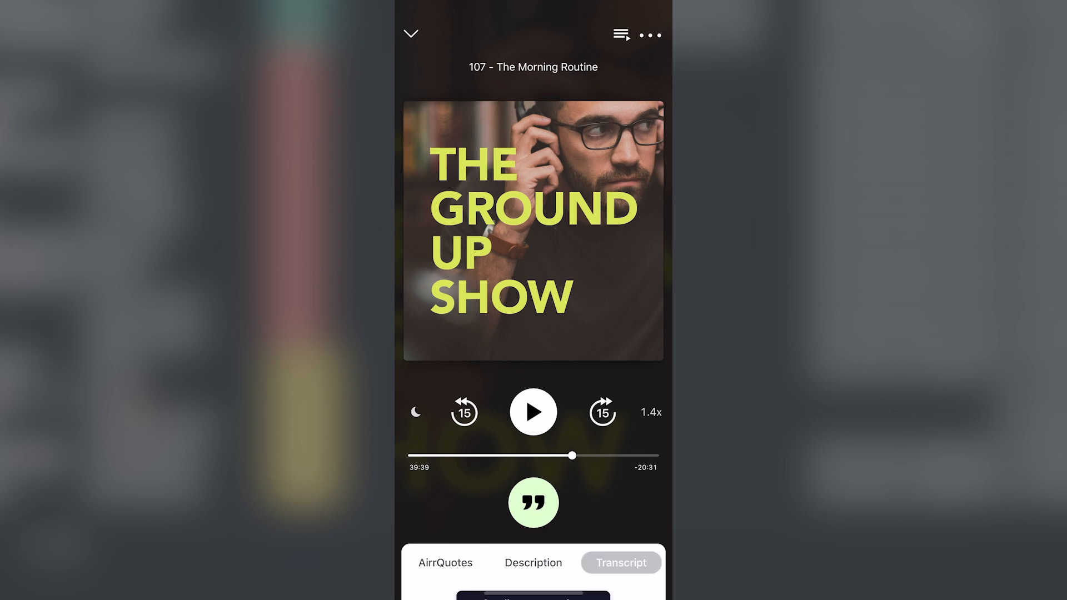
{"action": "left_click", "coordinate": [620, 562]}
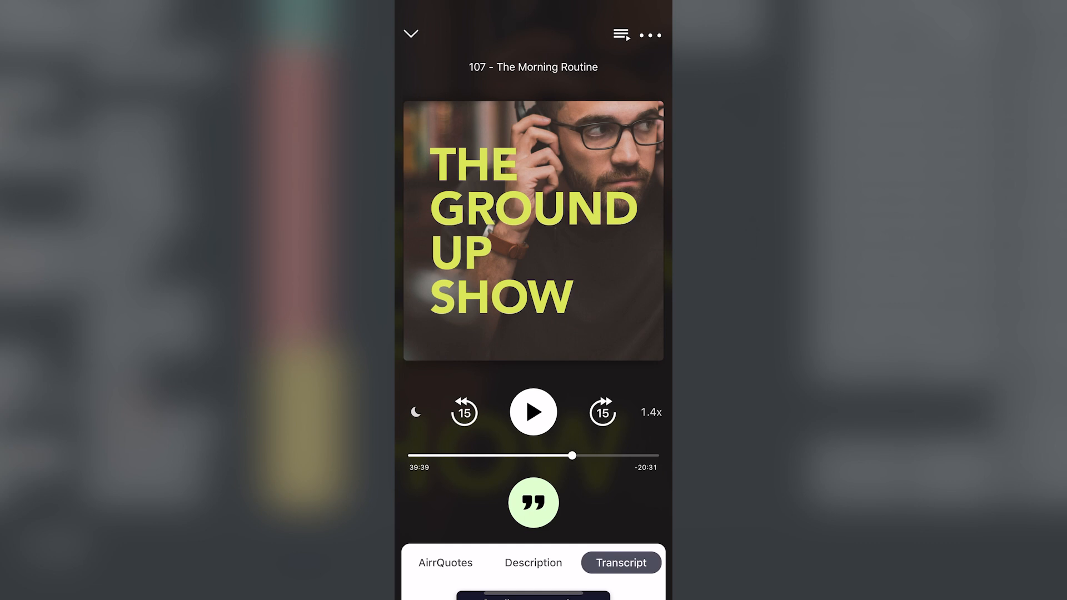
{"action": "left_click", "coordinate": [533, 503]}
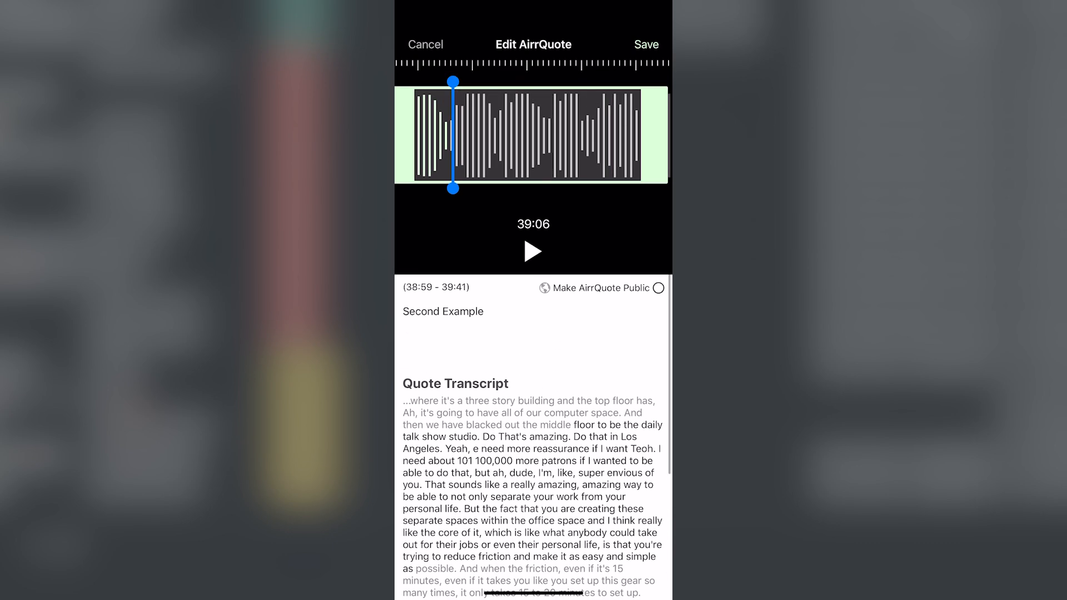
- Drag the Second Example quote's start handle later, toward 39:02
{"action": "left_click_drag", "start_coordinate": [453, 134], "coordinate": [457, 133]}
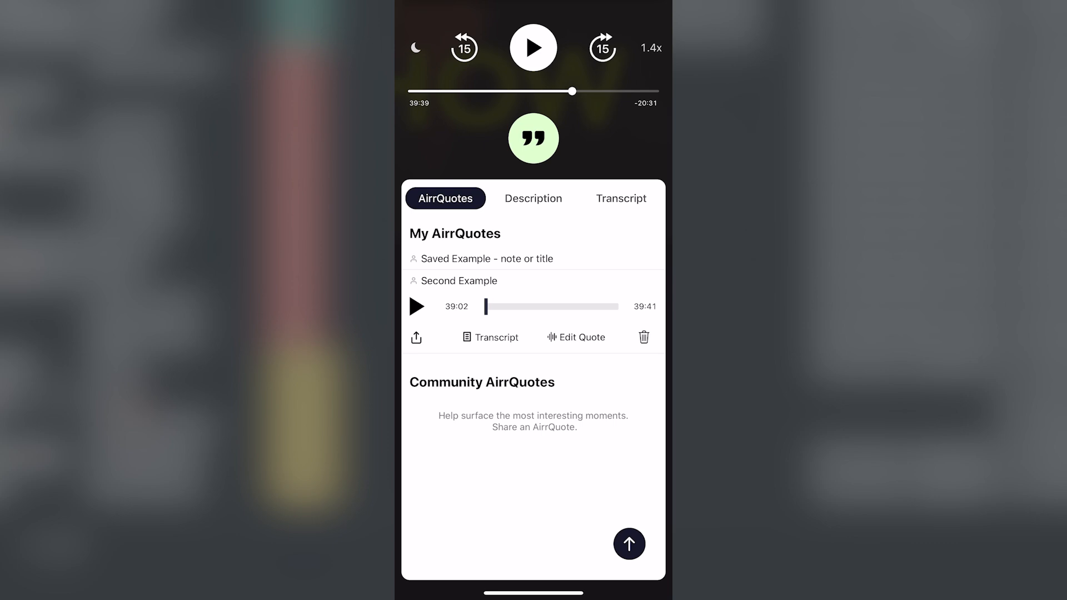
- Keep the trimmed 39:02–39:41 Second Example quote and show the episode transcript
{"action": "left_click", "coordinate": [620, 197]}
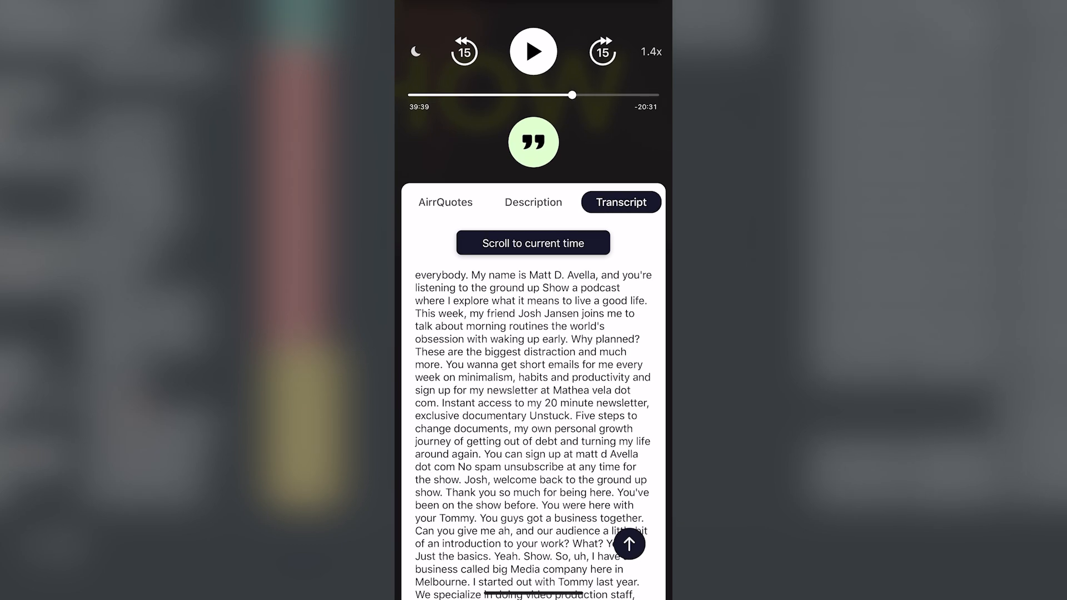
- Collapse the player, open My AirrQuotes, expand Second Example, and enter select mode
{"action": "scroll", "scroll_direction": "down", "scroll_amount": 3}
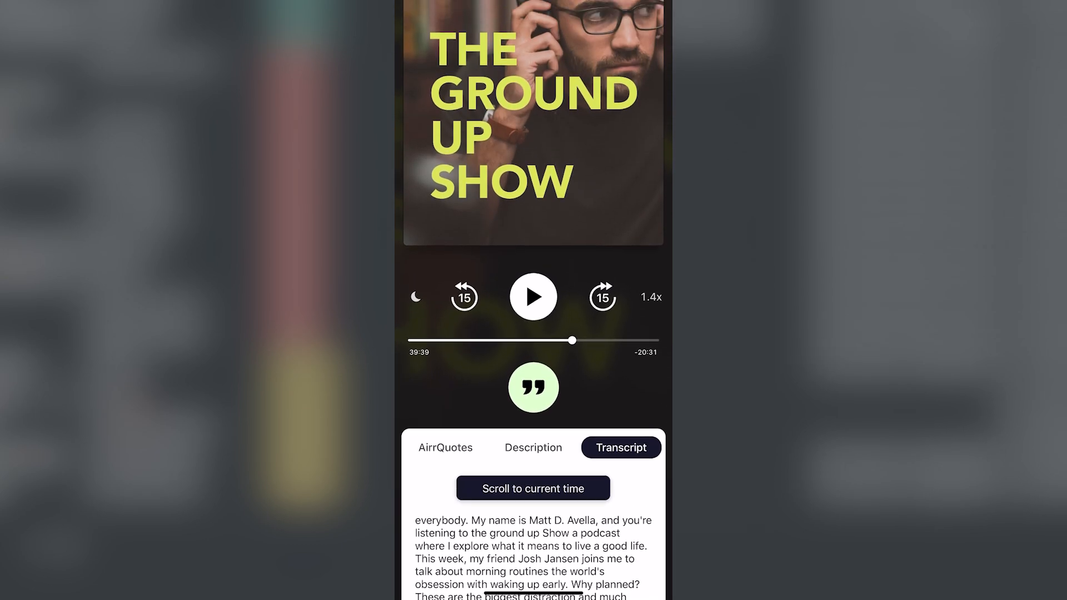
{"action": "left_click", "coordinate": [412, 378]}
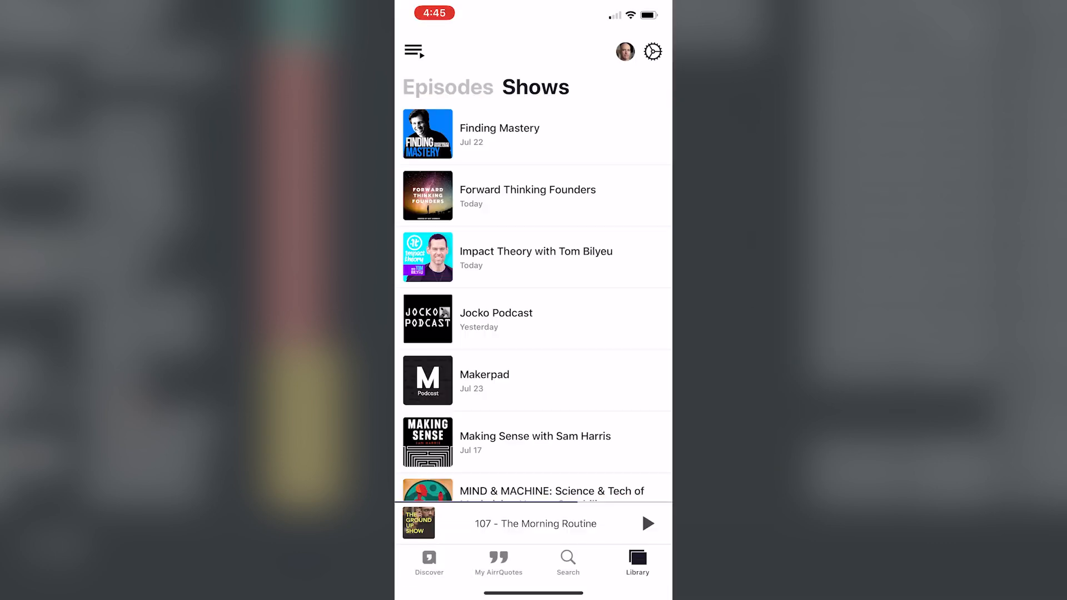
{"action": "left_click", "coordinate": [499, 562]}
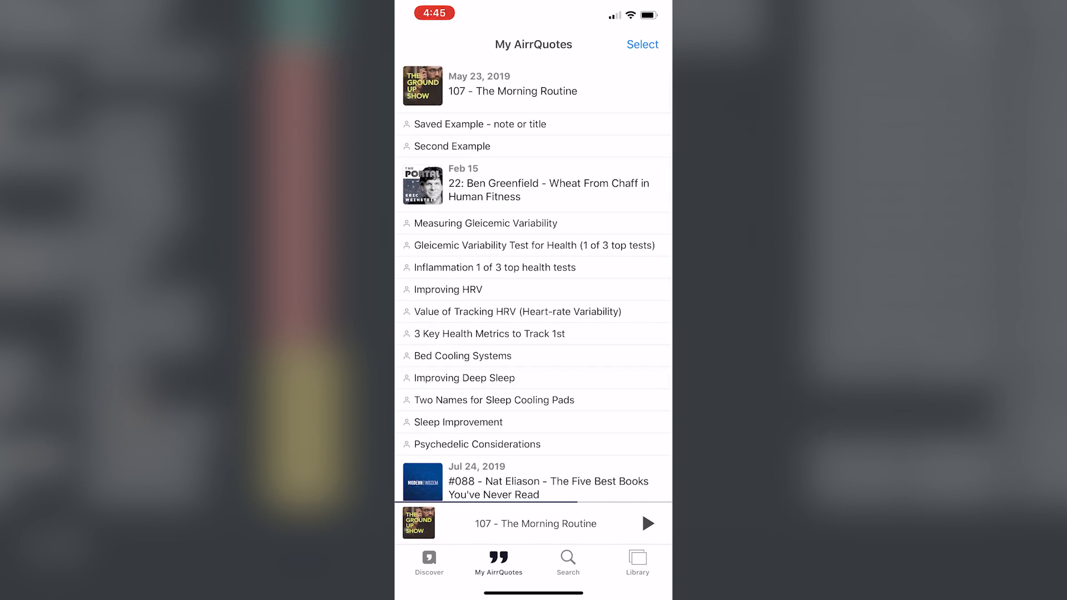
{"action": "left_click", "coordinate": [452, 146]}
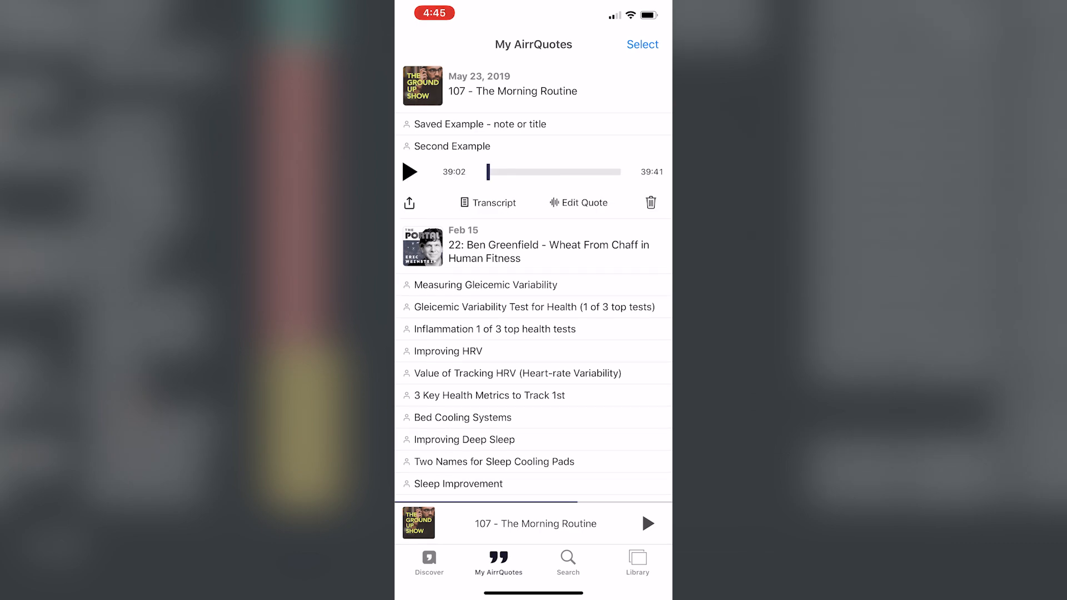
{"action": "left_click", "coordinate": [578, 202]}
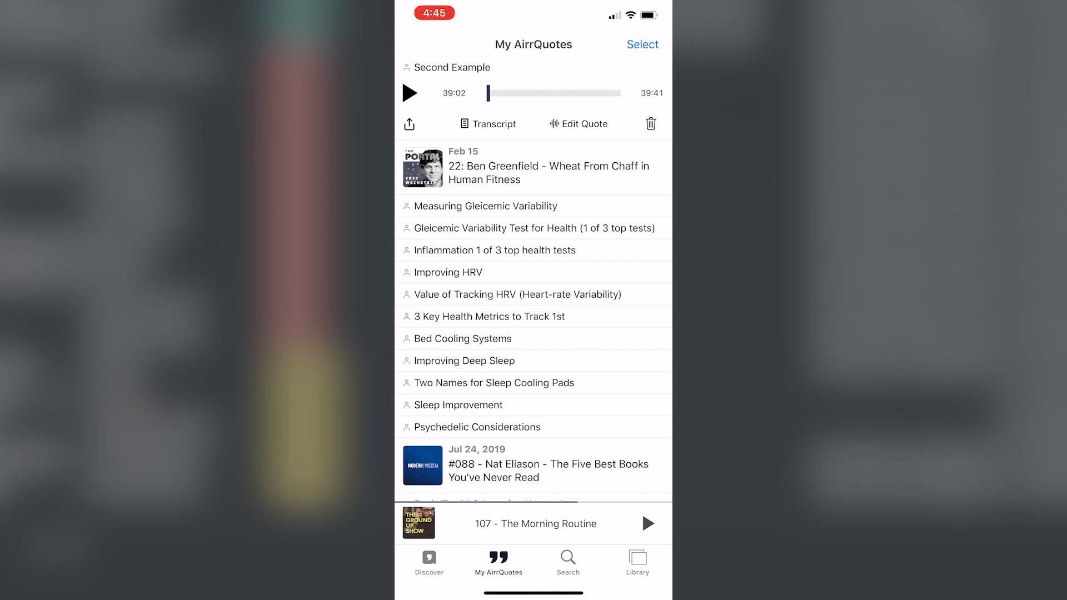
{"action": "scroll", "scroll_direction": "down", "scroll_amount": 3}
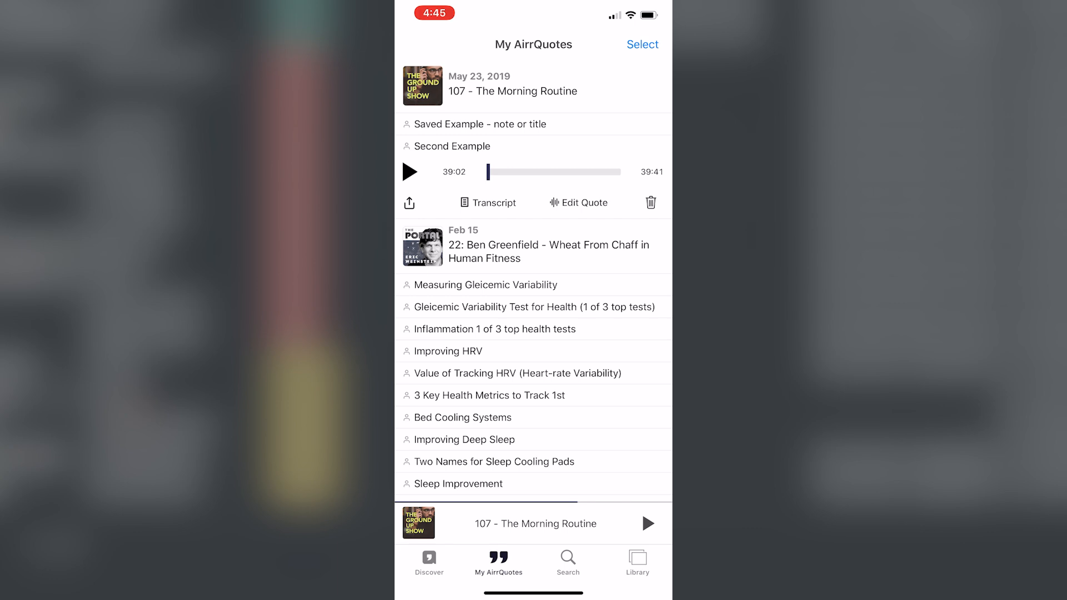
{"action": "left_click", "coordinate": [641, 44]}
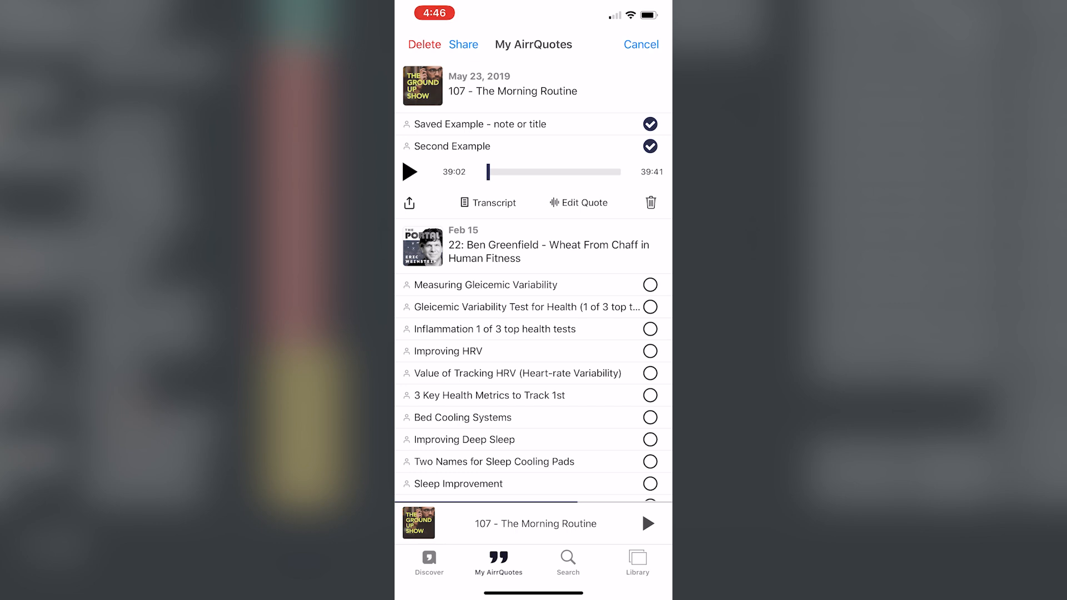
- Unmark Saved Example, scroll to the Ben Greenfield quotes, and open that episode
{"action": "left_click", "coordinate": [649, 124]}
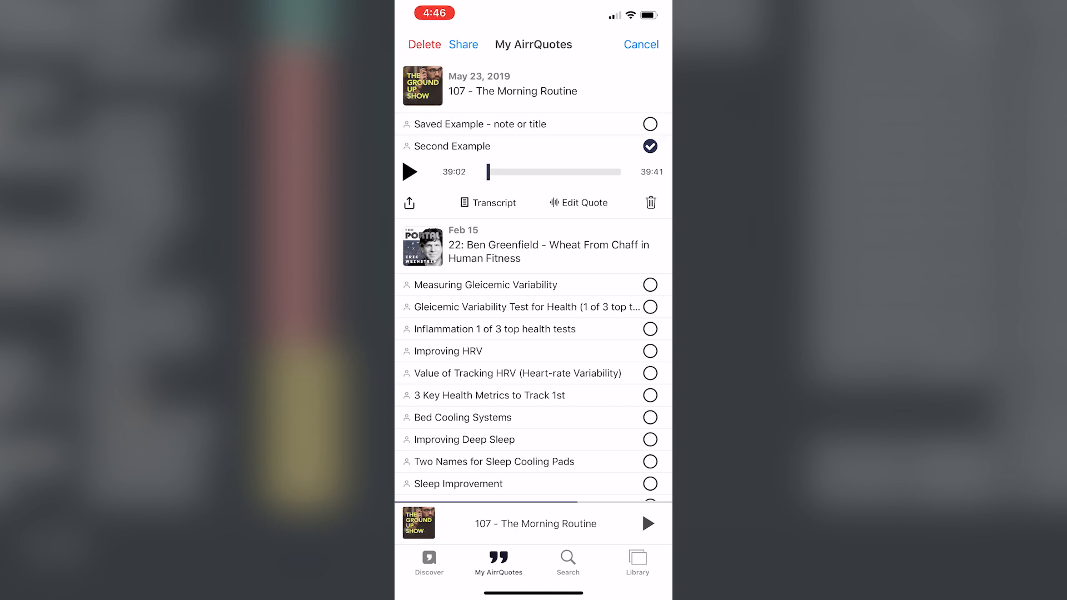
{"action": "scroll", "scroll_direction": "down", "scroll_amount": 3}
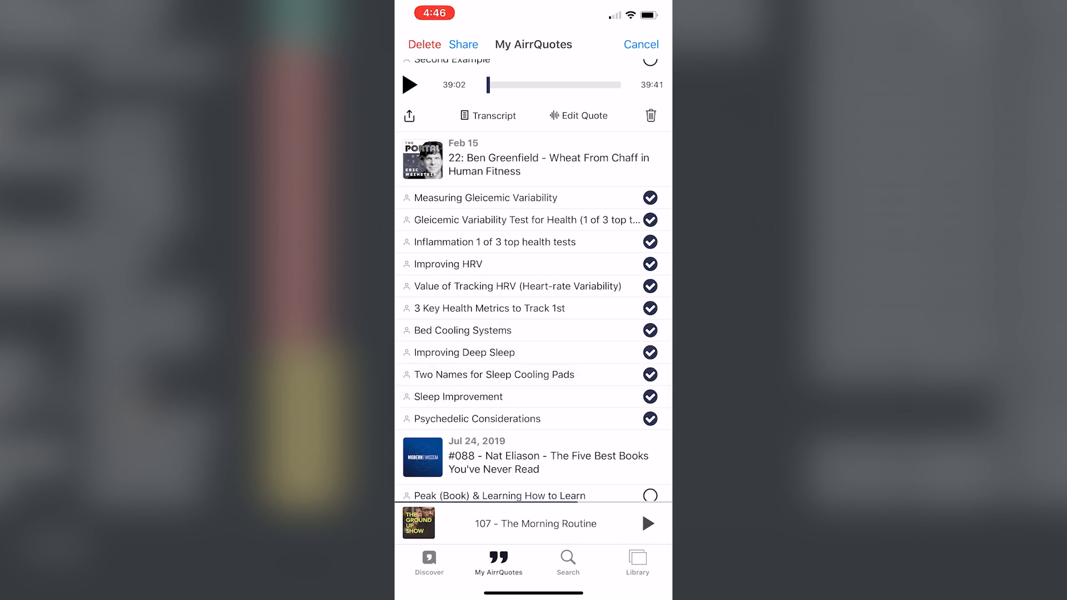
{"action": "left_click", "coordinate": [463, 44]}
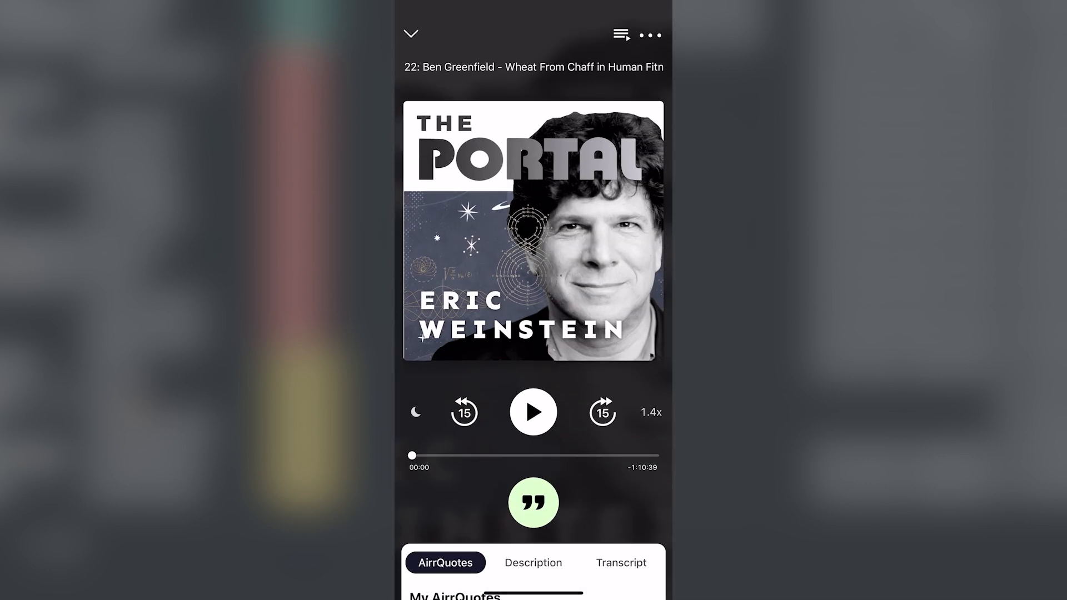
- Share the Ben Greenfield episode to Notion's Media Vault and open the new entry
{"action": "left_click", "coordinate": [650, 34]}
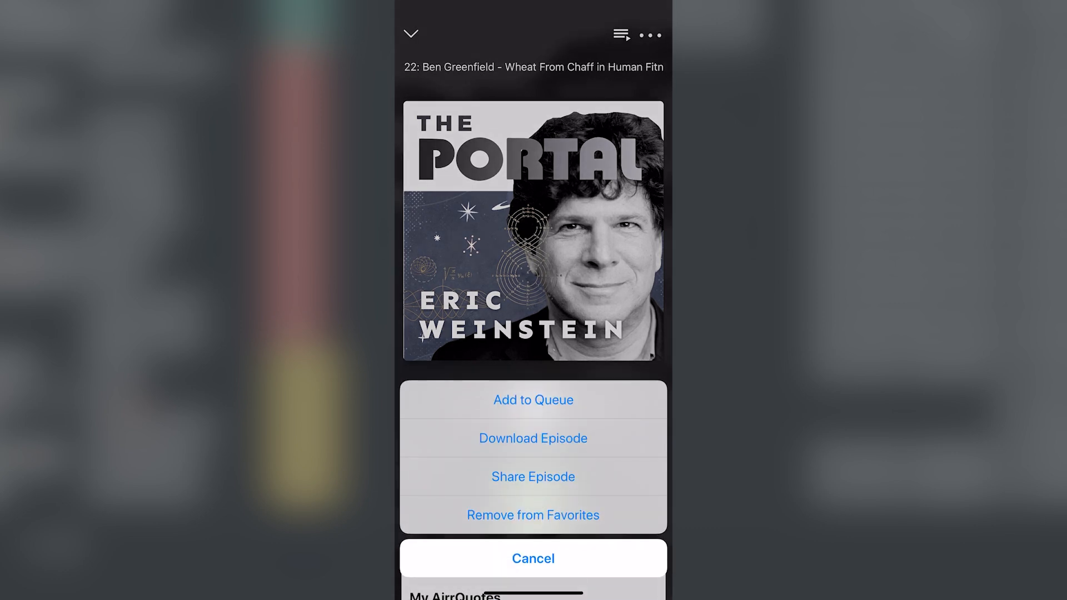
{"action": "left_click", "coordinate": [532, 476]}
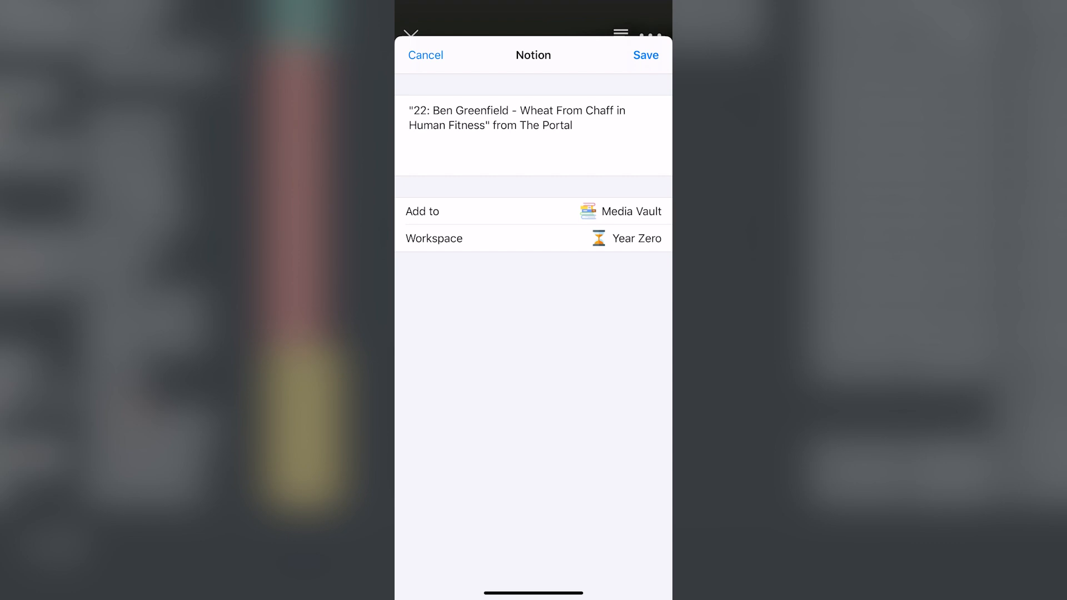
{"action": "left_click", "coordinate": [645, 55]}
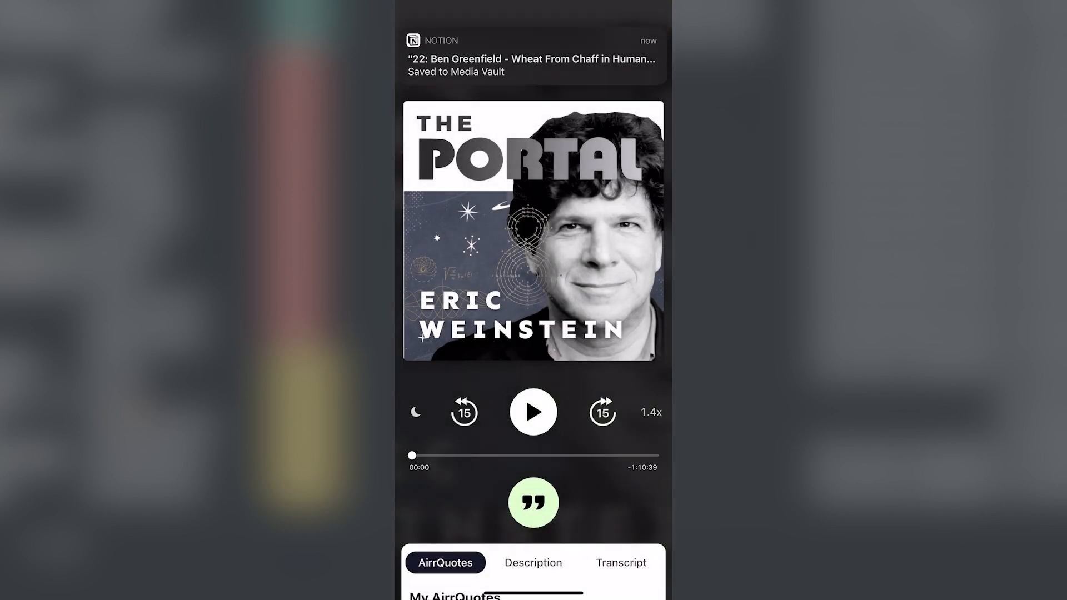
{"action": "left_click", "coordinate": [532, 56]}
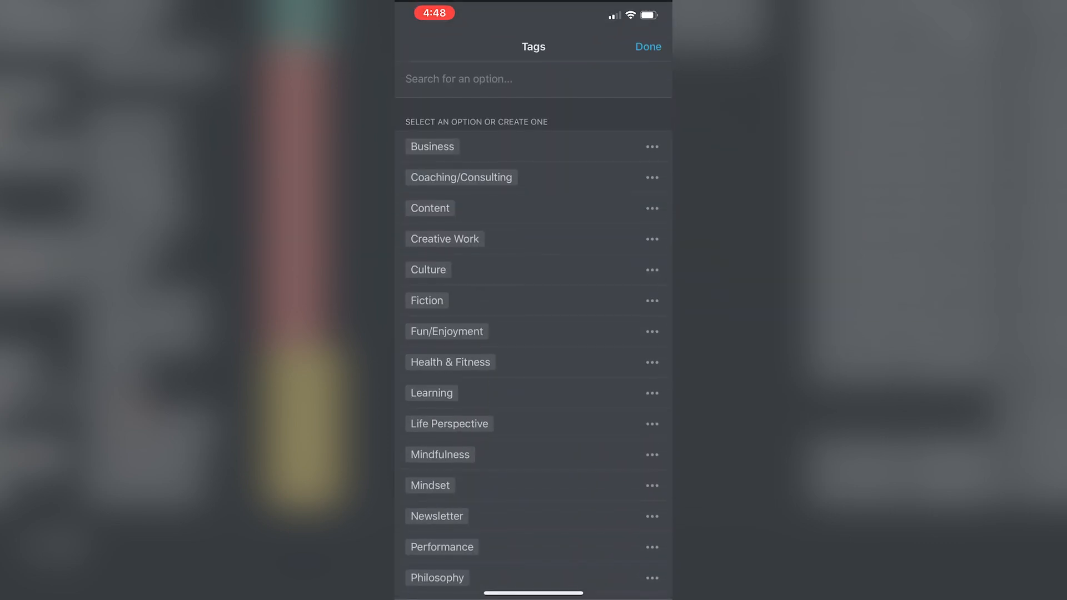
- Set the Ben Greenfield entry's Status to Completed and review the 75-entry Media Vault table
{"action": "left_click", "coordinate": [646, 46]}
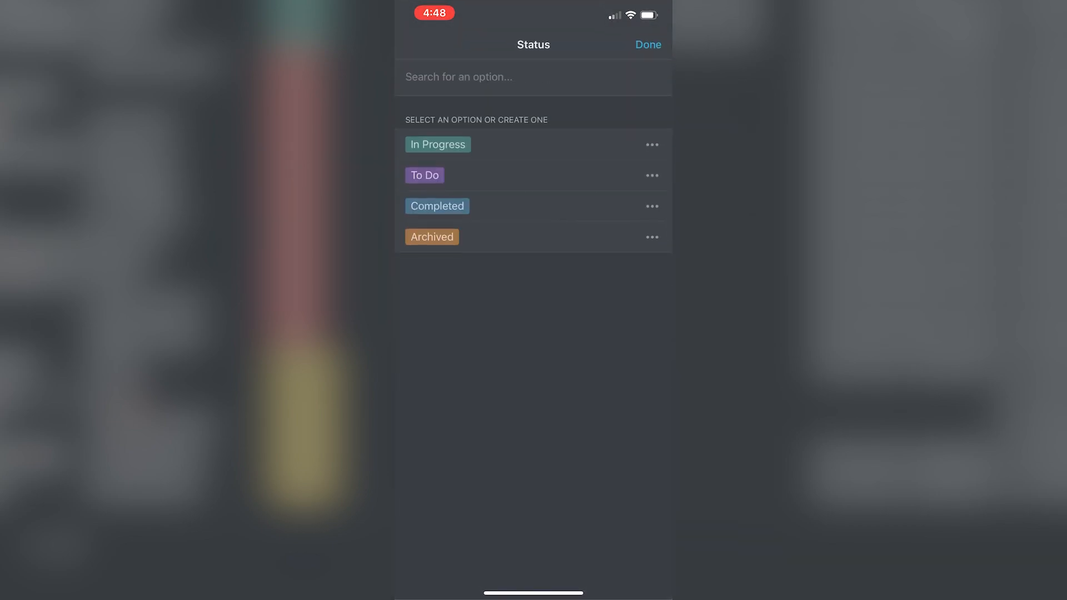
{"action": "left_click", "coordinate": [436, 206]}
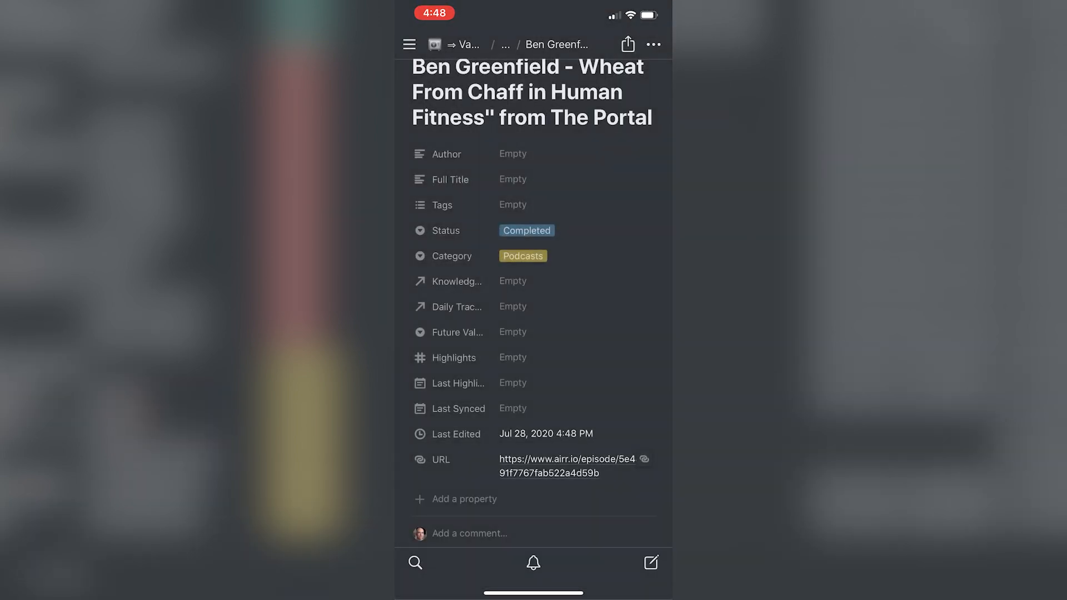
{"action": "scroll", "scroll_direction": "down", "scroll_amount": 3}
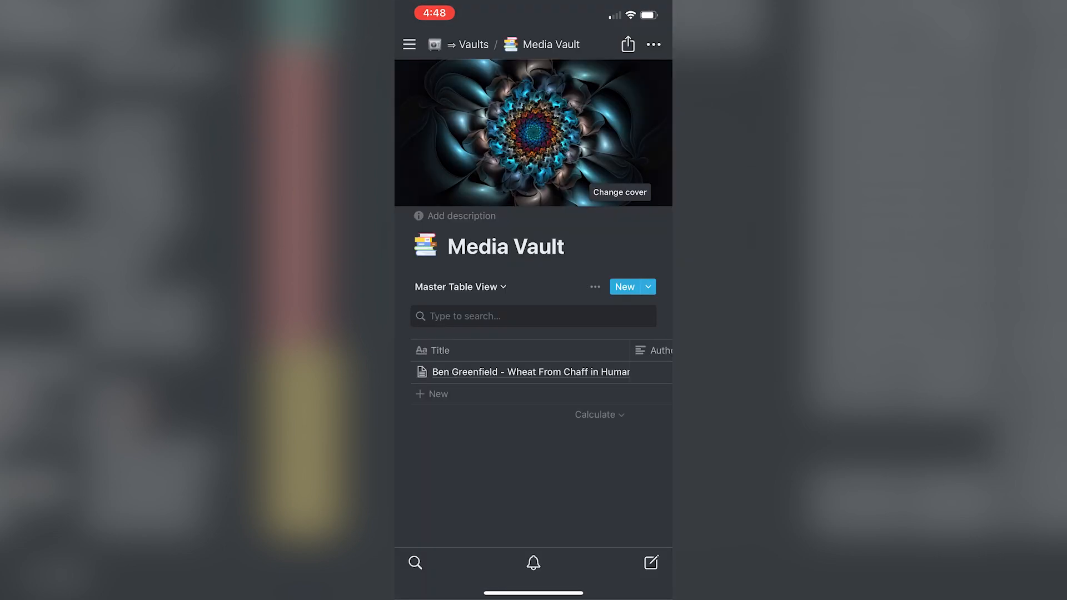
{"action": "scroll", "scroll_direction": "down", "scroll_amount": 3}
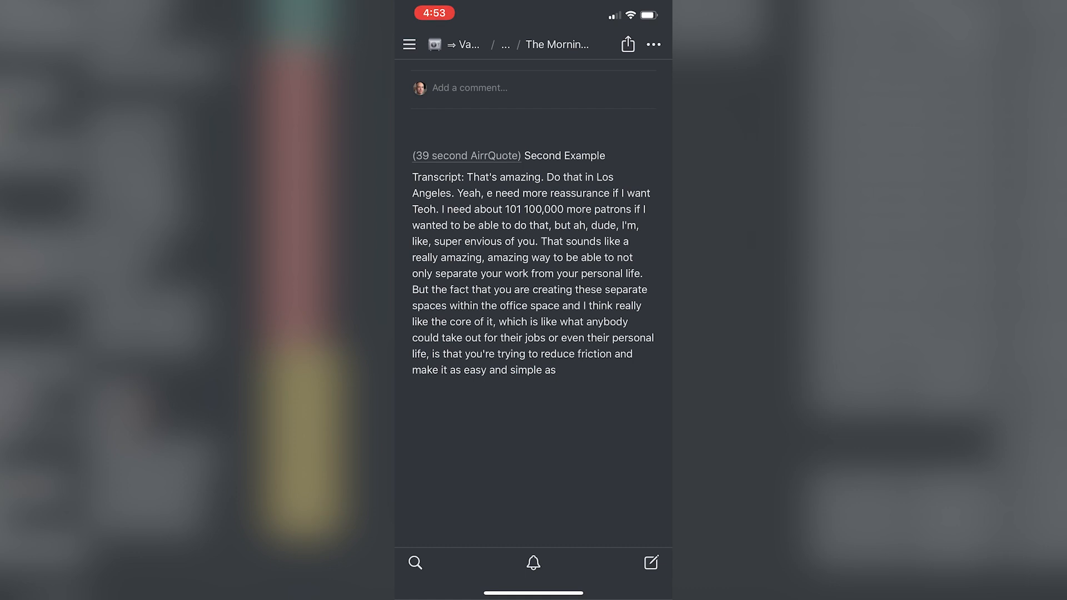
{"action": "scroll", "scroll_direction": "down", "scroll_amount": 3}
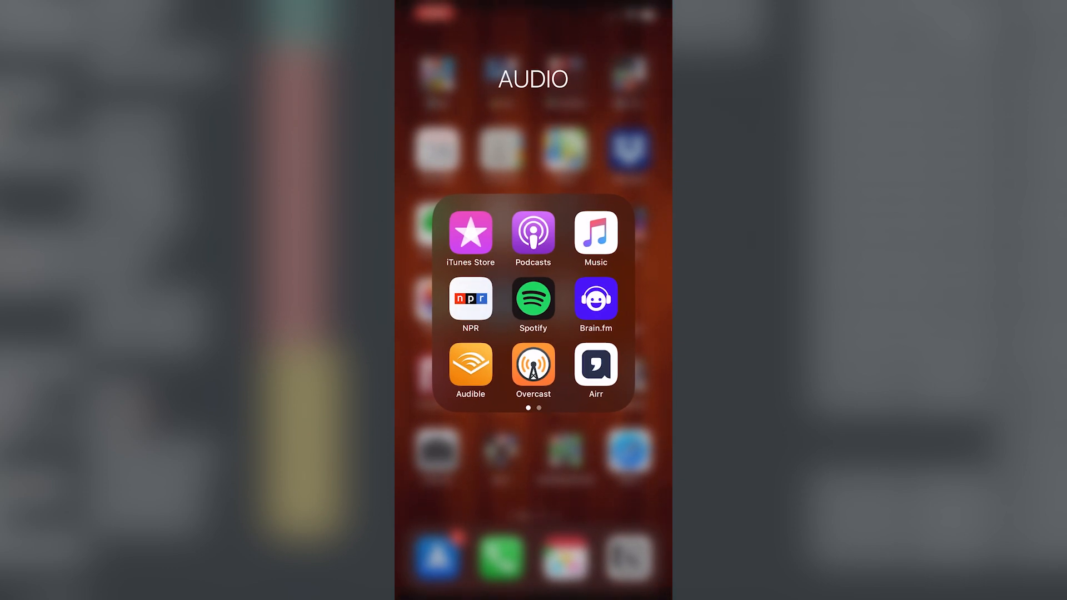
{"action": "left_click", "coordinate": [594, 363]}
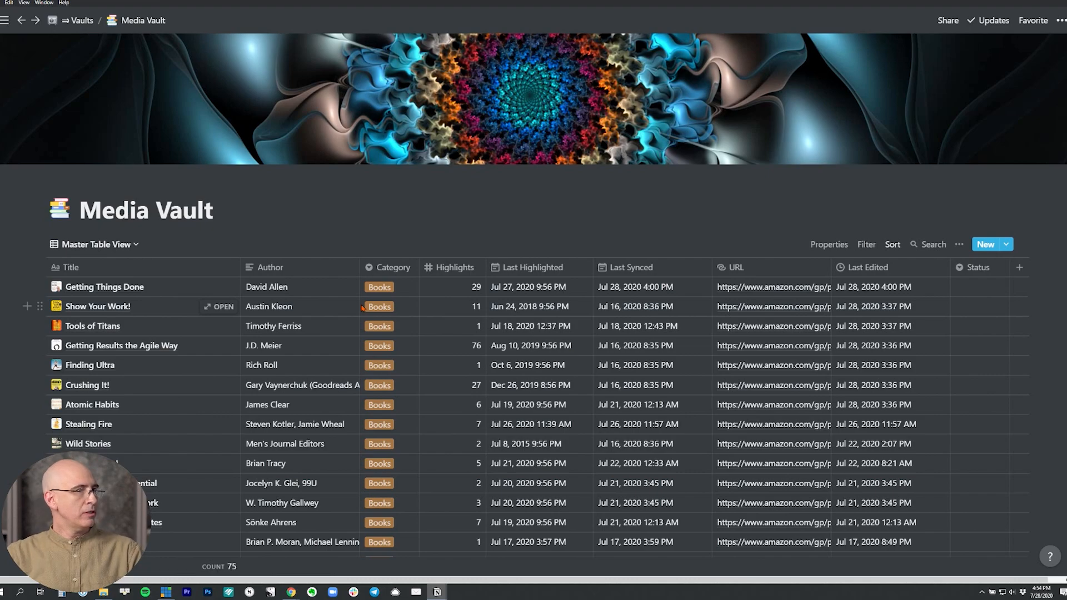
- Scroll The Morning Routine entry and follow its 39-second AirrQuote link to airr.io
{"action": "scroll", "scroll_direction": "down", "scroll_amount": 3}
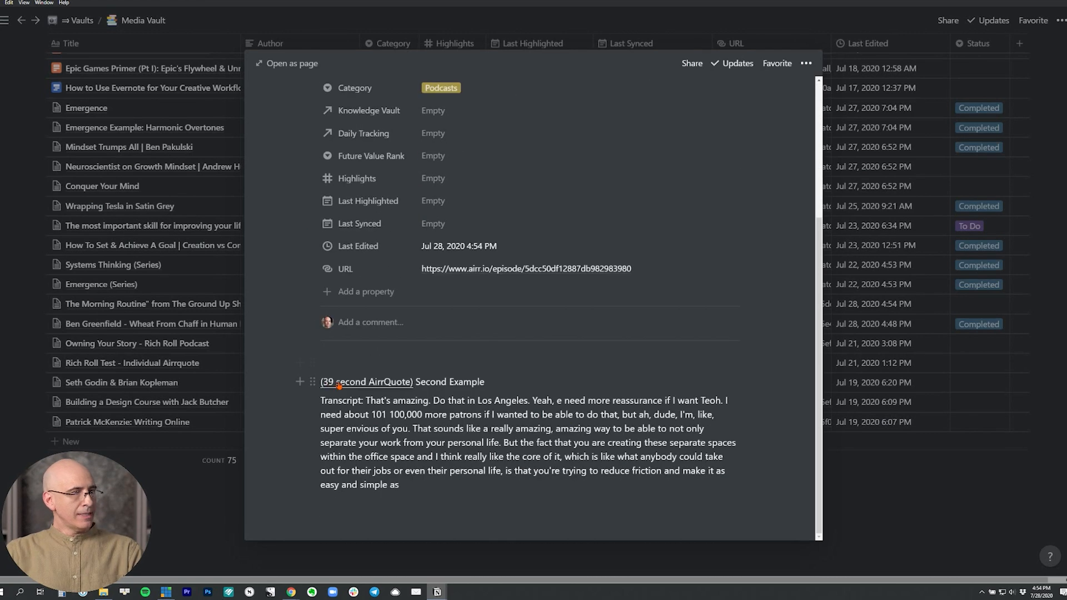
{"action": "mouse_move", "coordinate": [470, 473]}
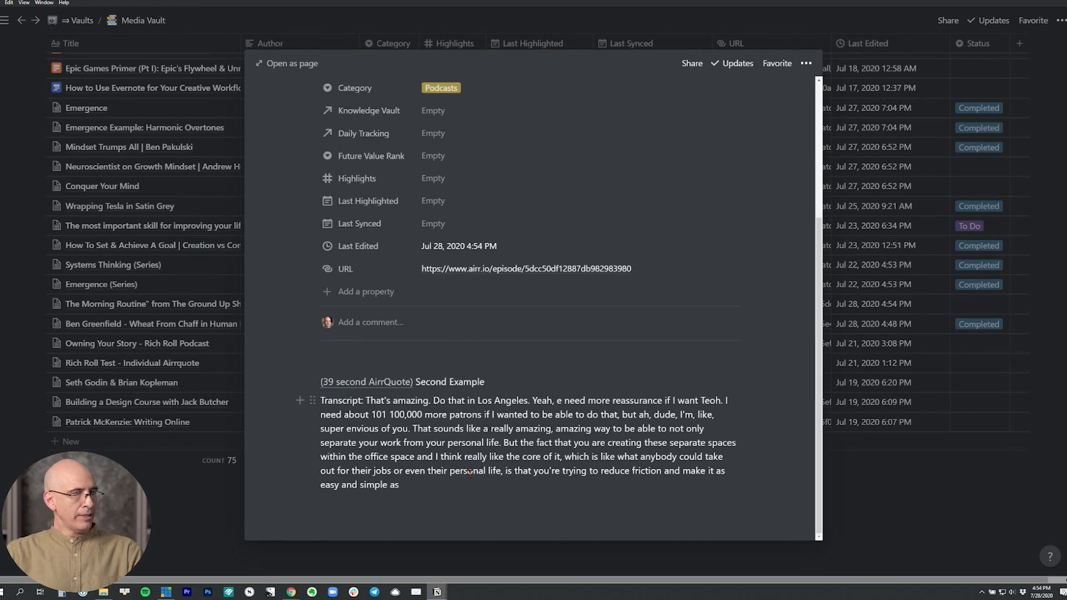
{"action": "left_click", "coordinate": [526, 268]}
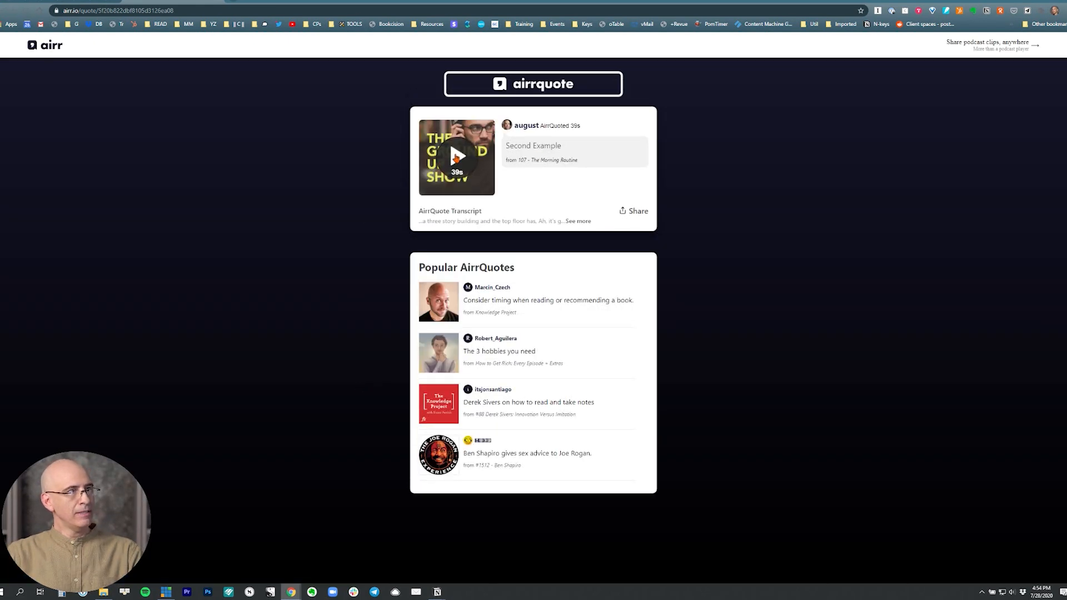
- Play the Second Example AirrQuote clip, then stop playback
{"action": "left_click", "coordinate": [456, 156]}
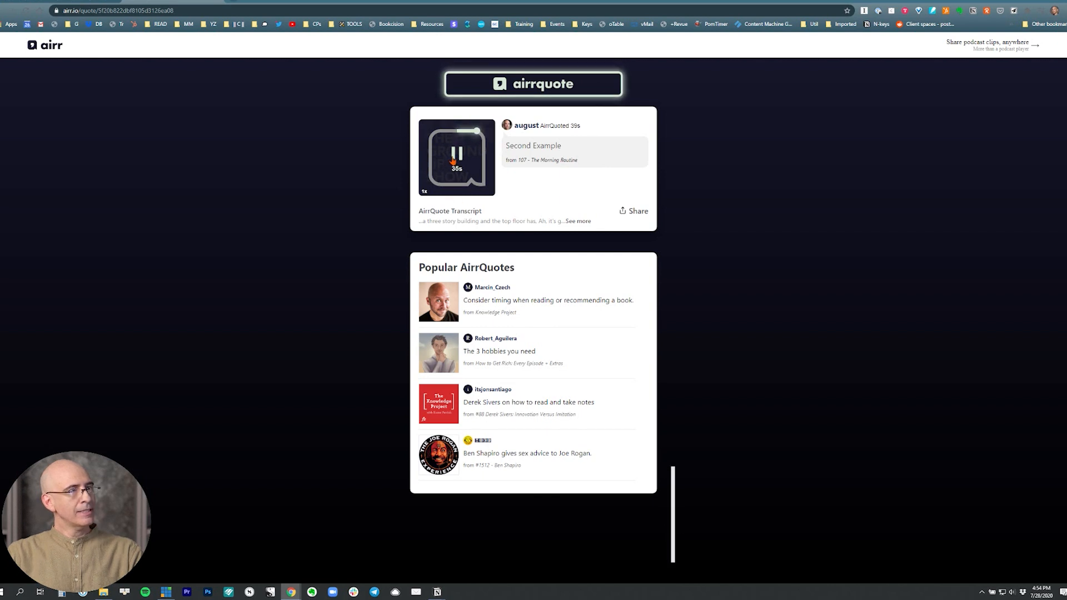
{"action": "left_click", "coordinate": [456, 152]}
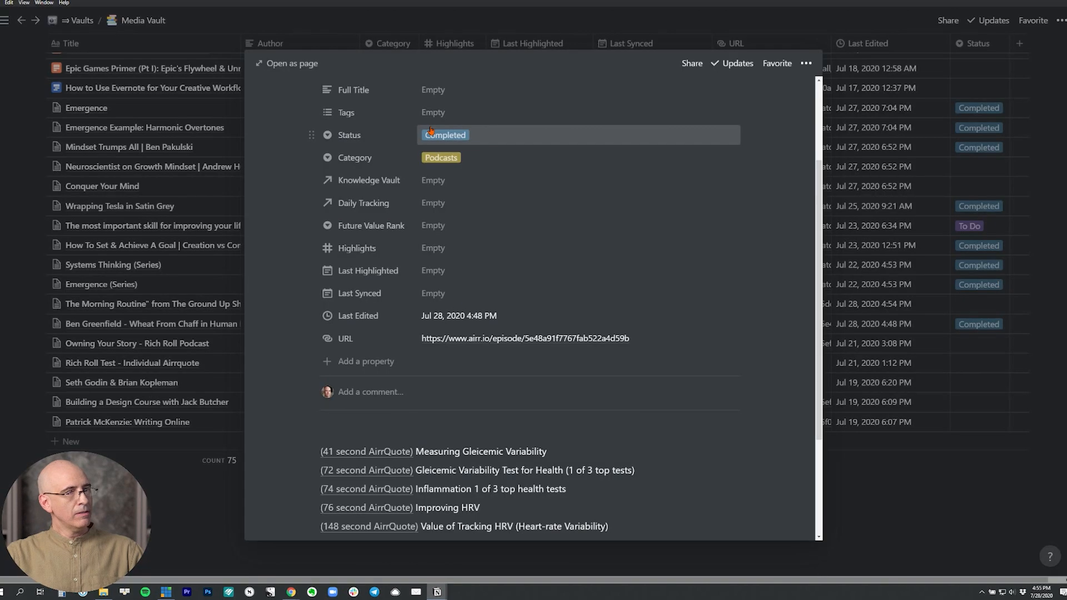
- Scroll the Ben Greenfield page peek down to its AirrQuote links
{"action": "scroll", "scroll_direction": "down", "scroll_amount": 3}
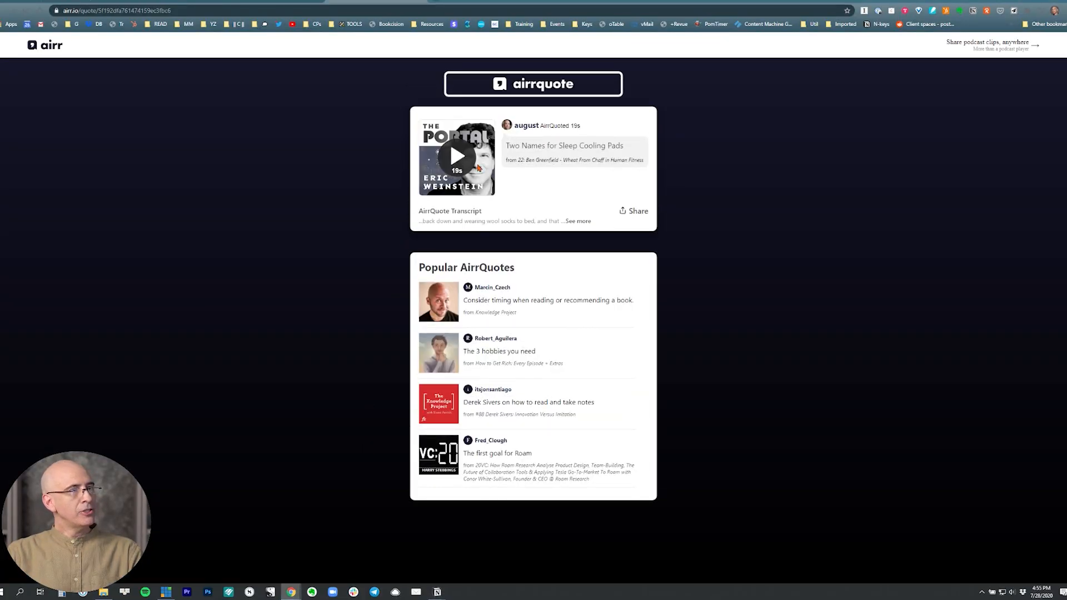
- Play the Two Names for Sleep Cooling Pads clip and pause it at 14 seconds
{"action": "left_click", "coordinate": [455, 157]}
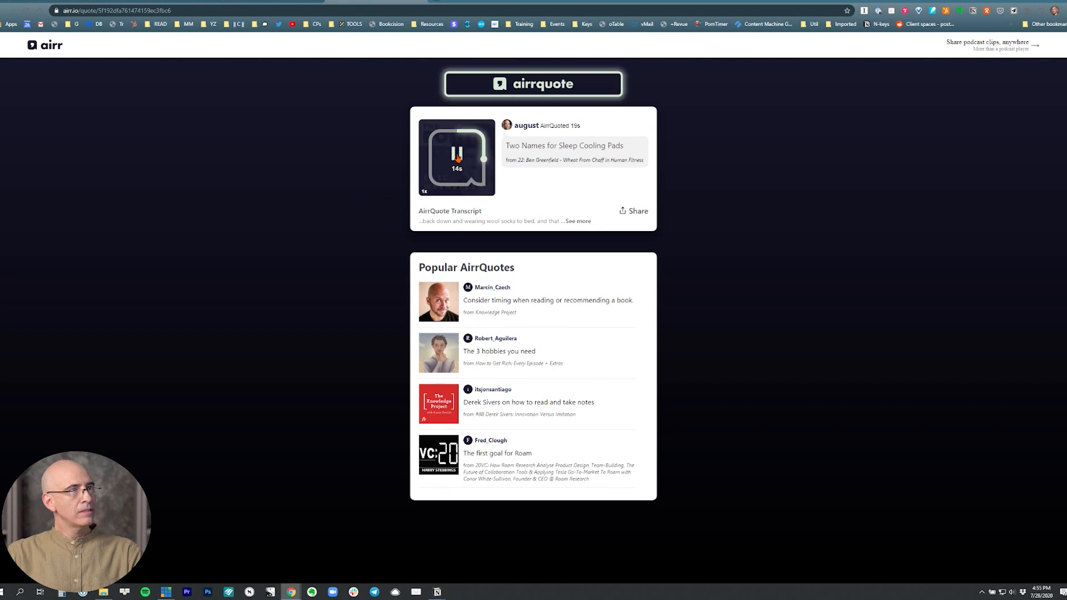
{"action": "left_click", "coordinate": [456, 153]}
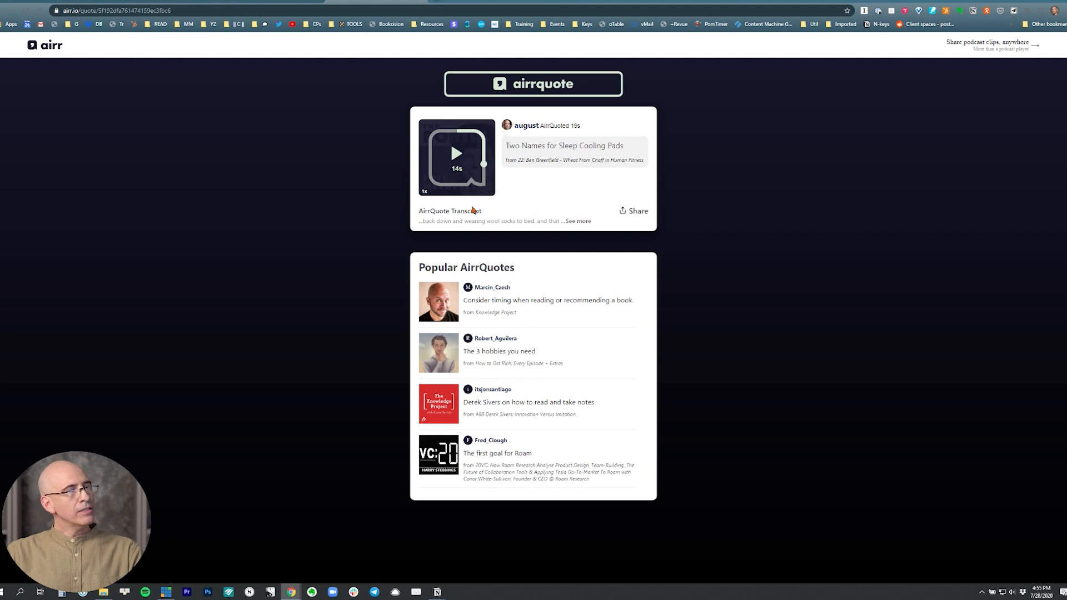
{"action": "mouse_move", "coordinate": [342, 163]}
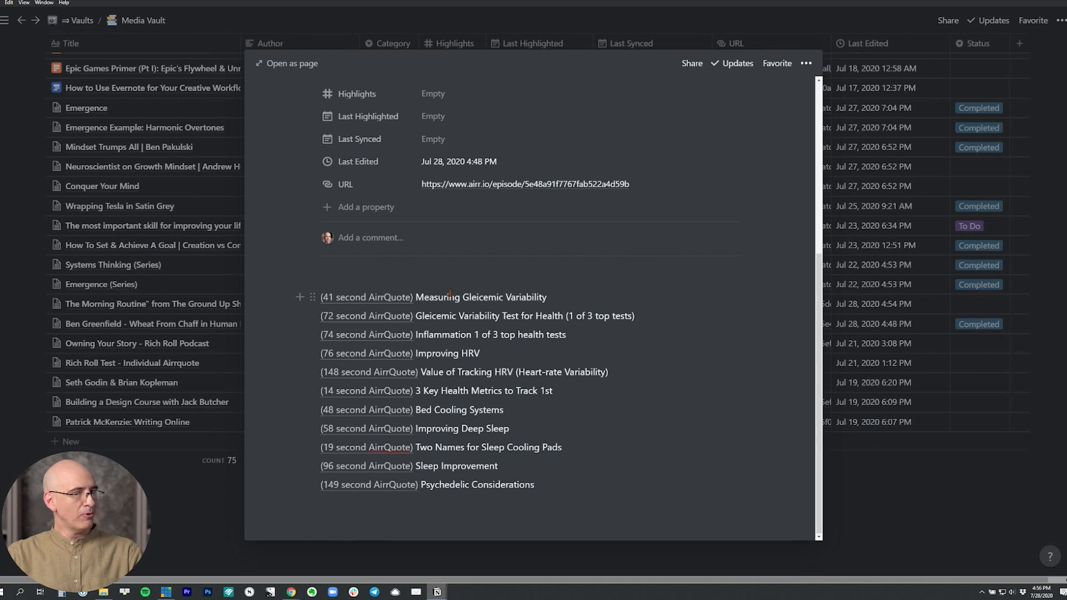
{"action": "mouse_move", "coordinate": [449, 409]}
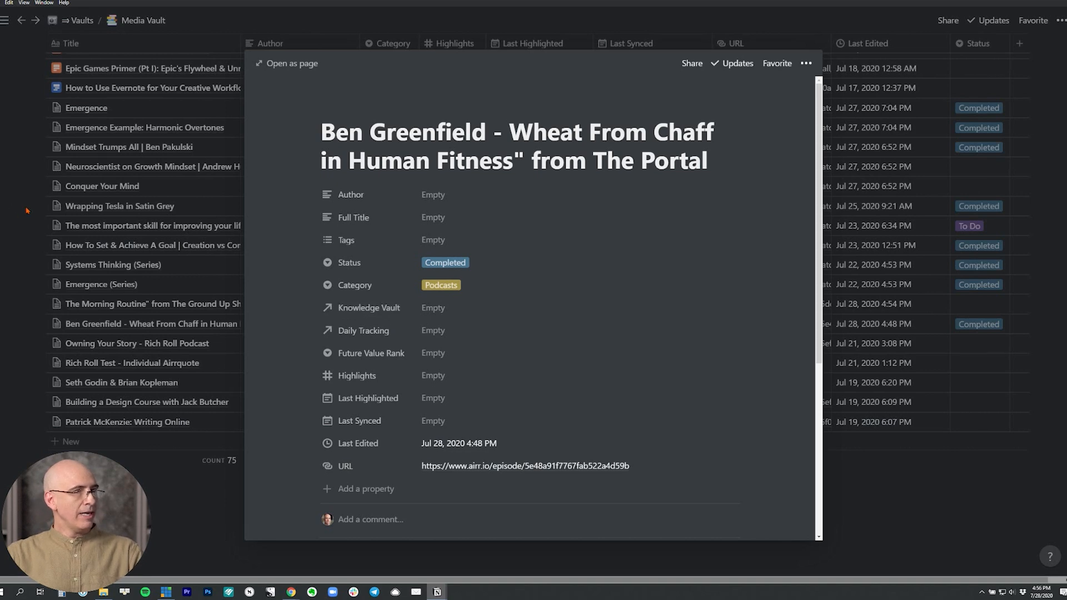
- Scroll the Ben Greenfield entry to review its AirrQuote links like Measuring Gleicemic Variability
{"action": "scroll", "scroll_direction": "down", "scroll_amount": 3}
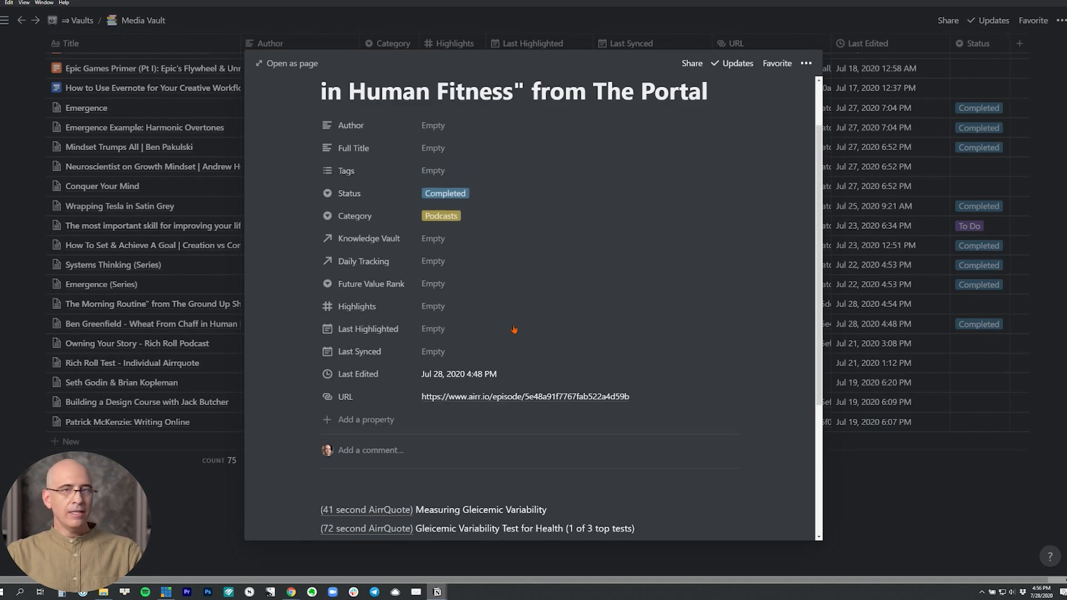